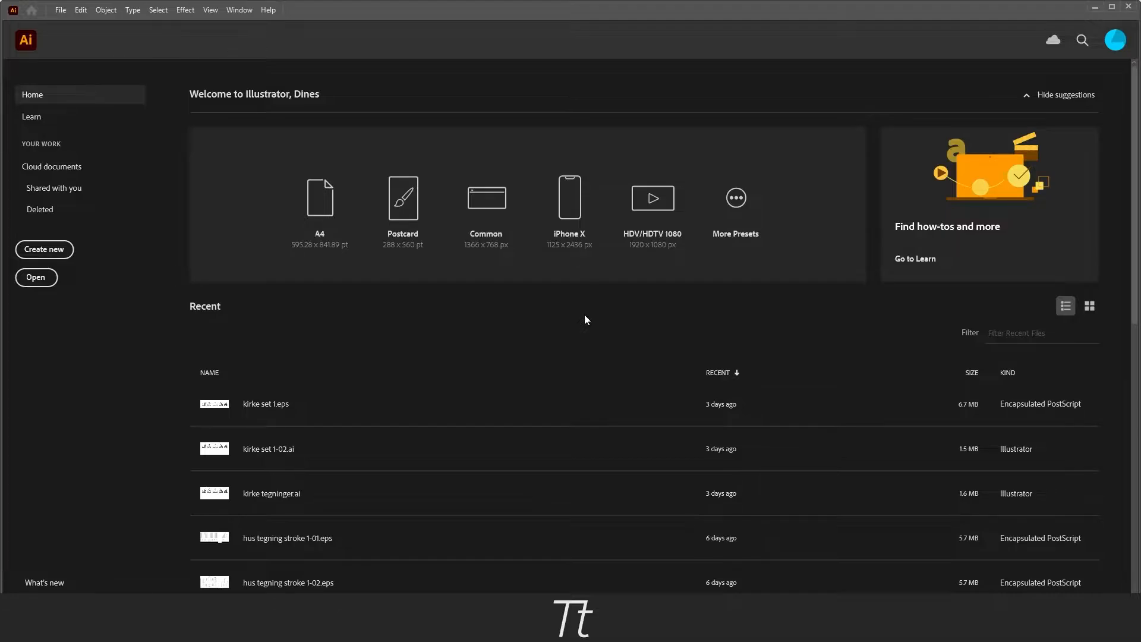
mouse_move(444, 287)
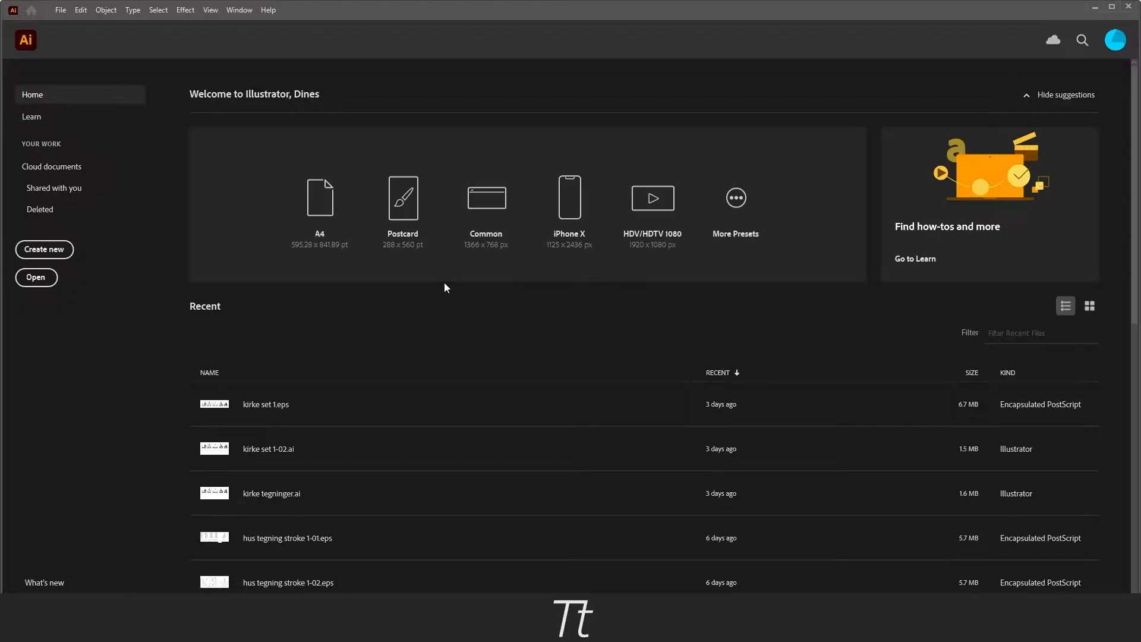
mouse_move(333, 315)
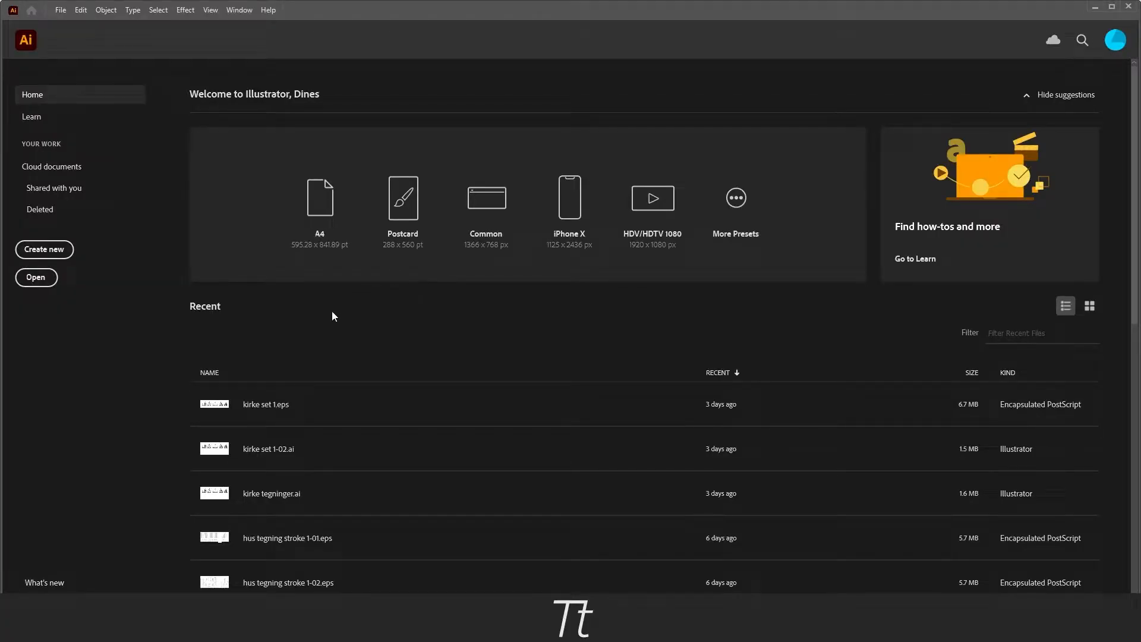
mouse_move(319, 314)
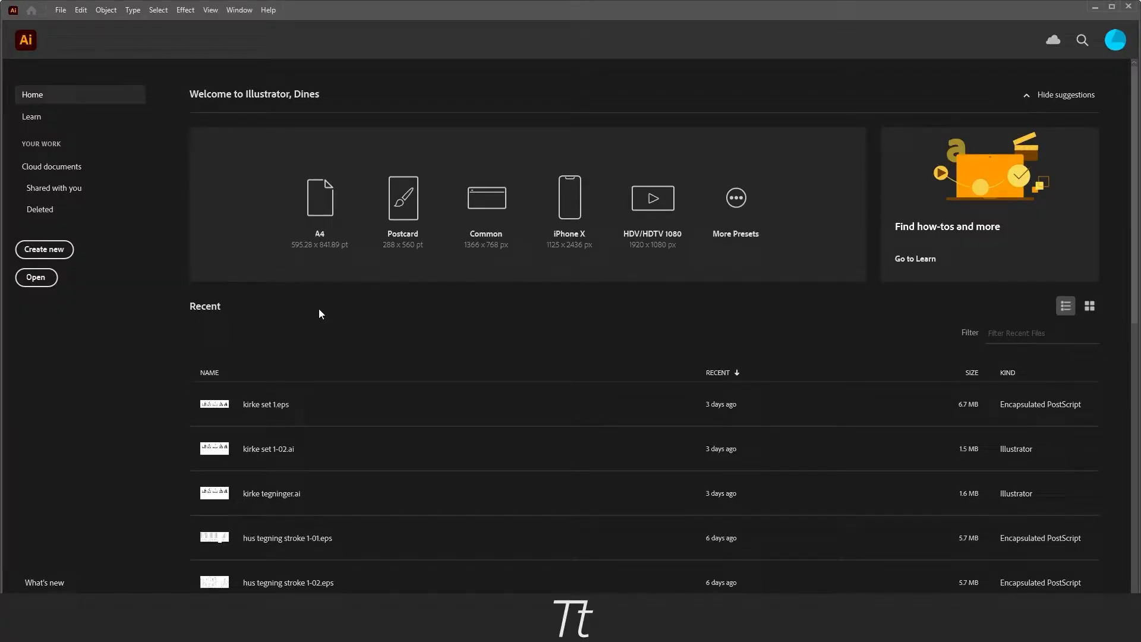
mouse_move(356, 323)
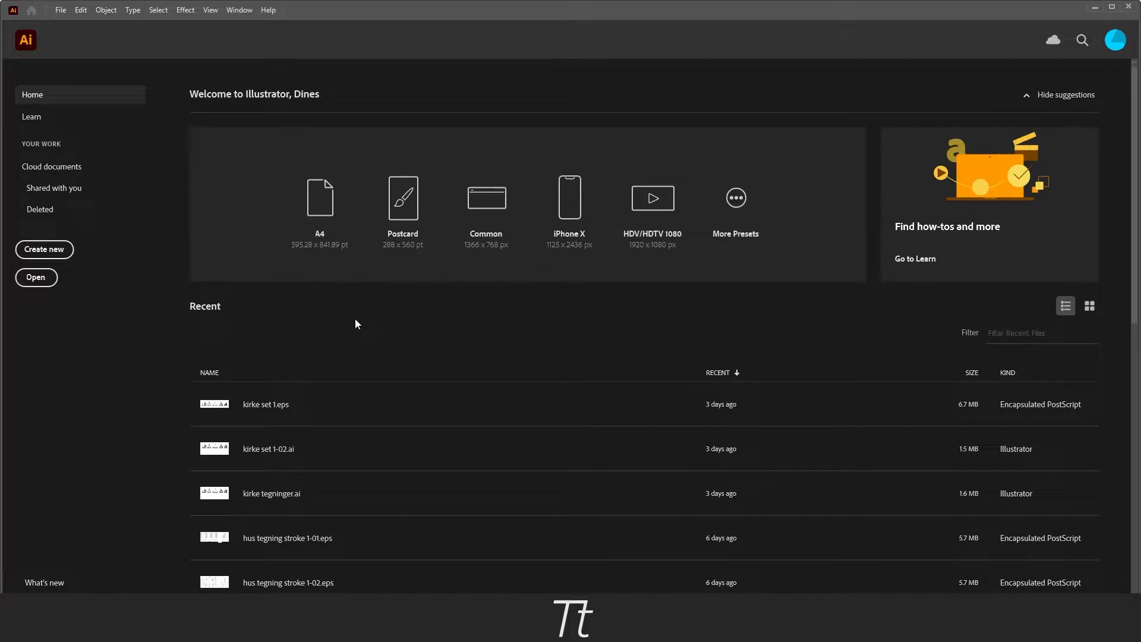
mouse_move(352, 315)
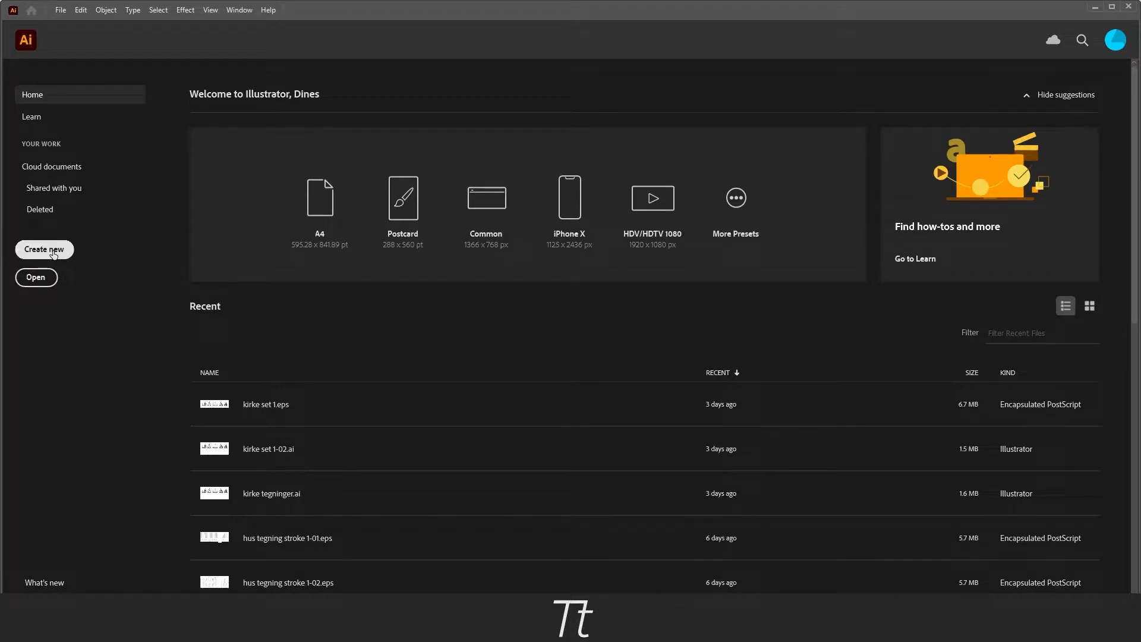
Start a new document sized 1920 × 1080 px in landscape orientation
key(ctrl+n)
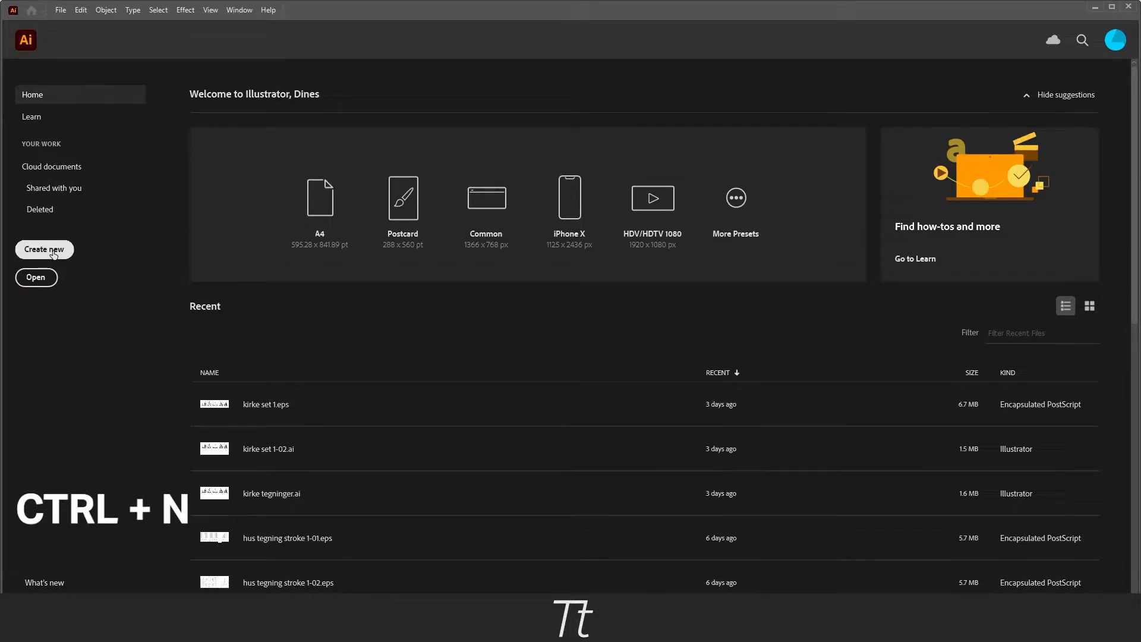
click(44, 250)
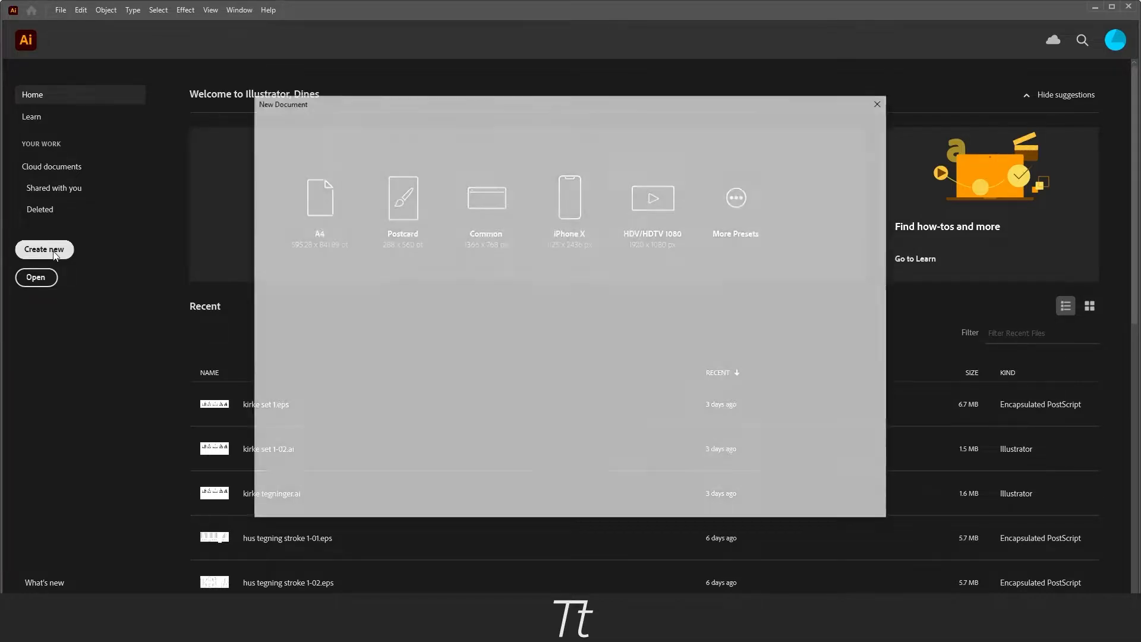
click(43, 249)
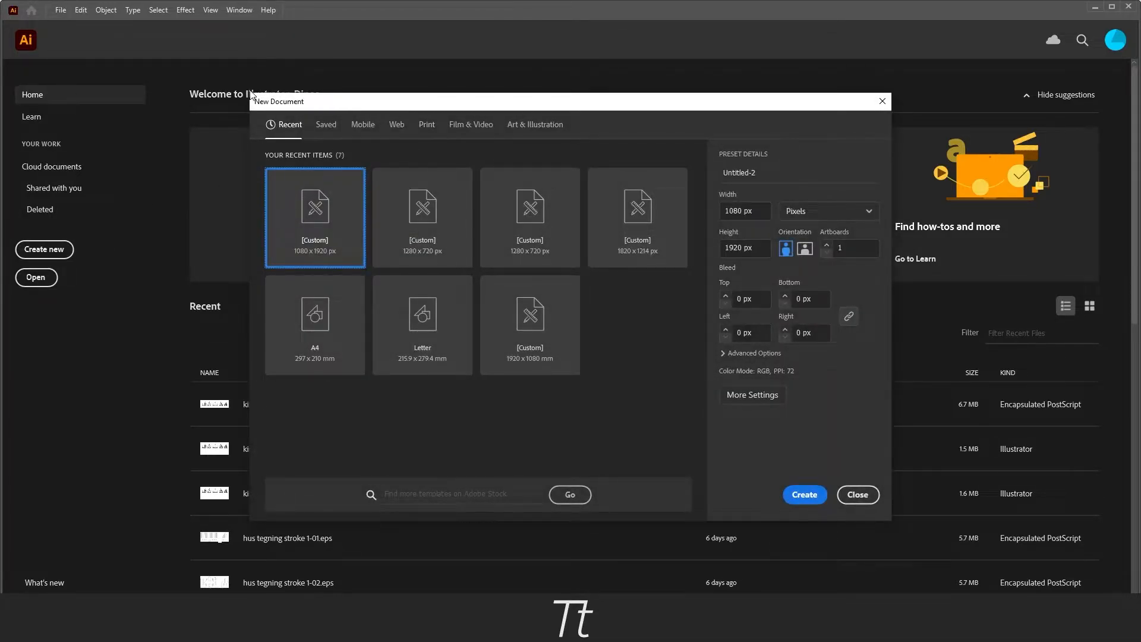
mouse_move(214, 72)
text(1080)
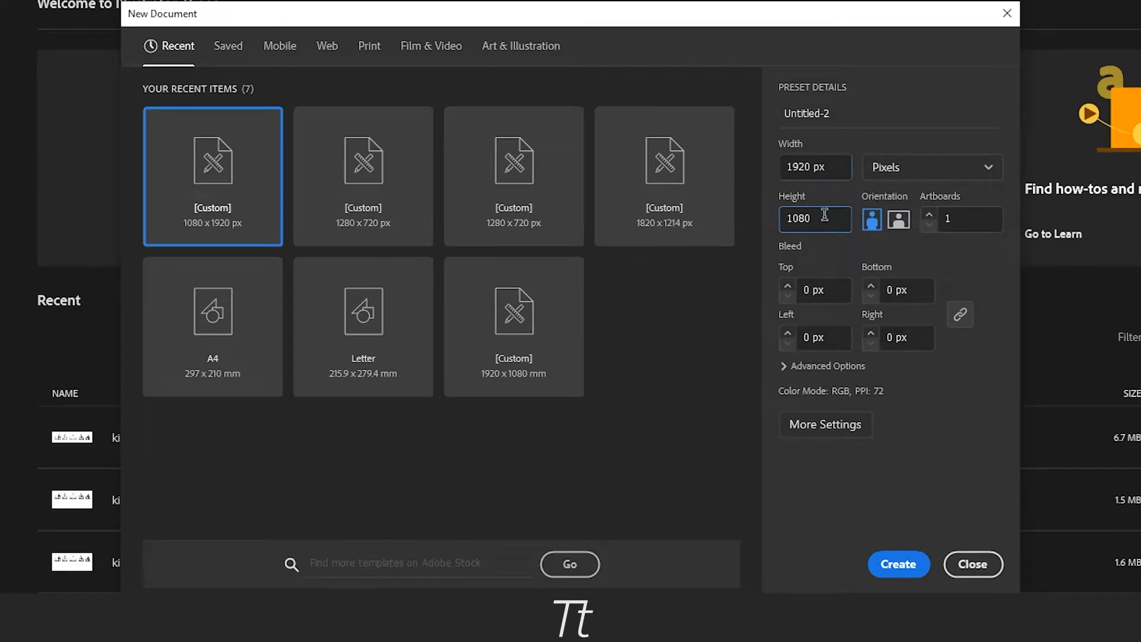
click(898, 219)
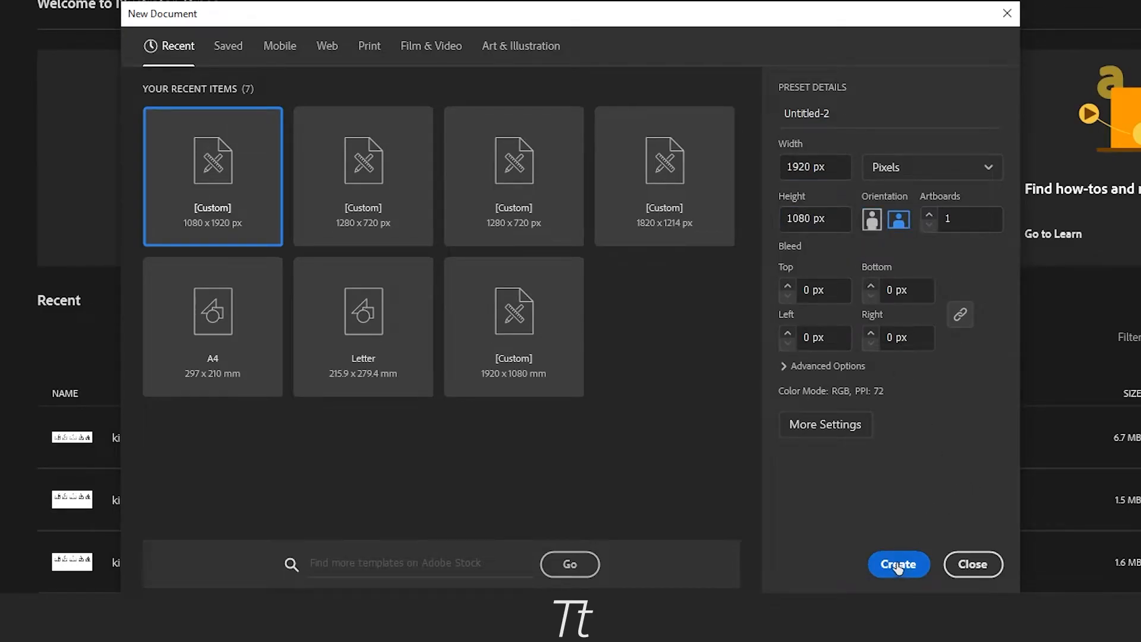
Create the blank 1920 × 1080 document and choose the Ellipse Tool from the shapes flyout
click(898, 564)
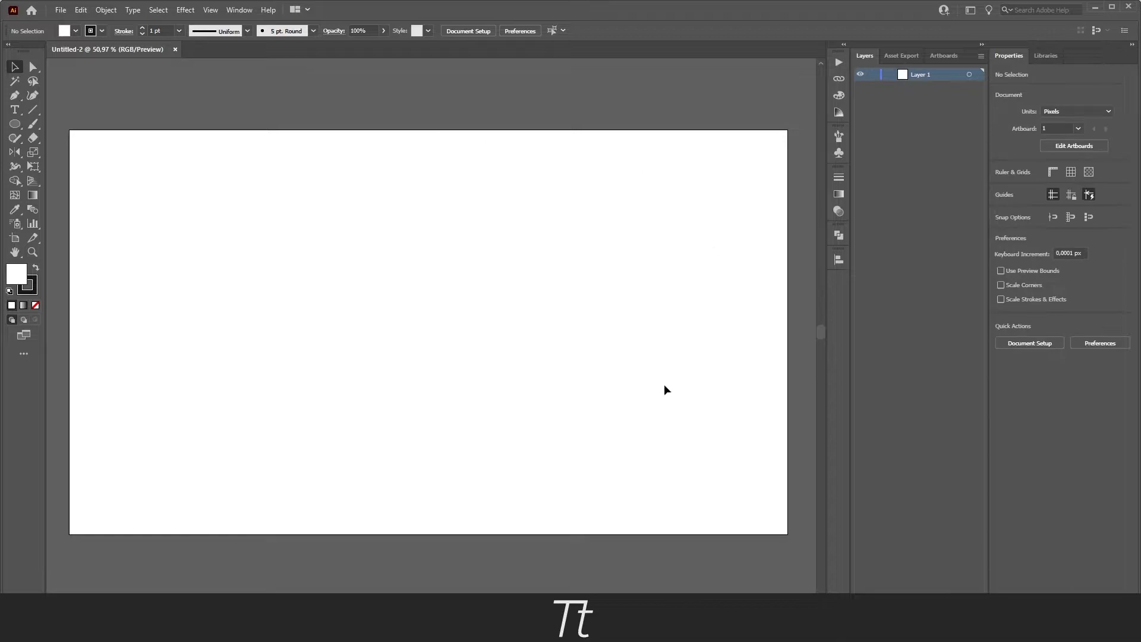
mouse_move(470, 286)
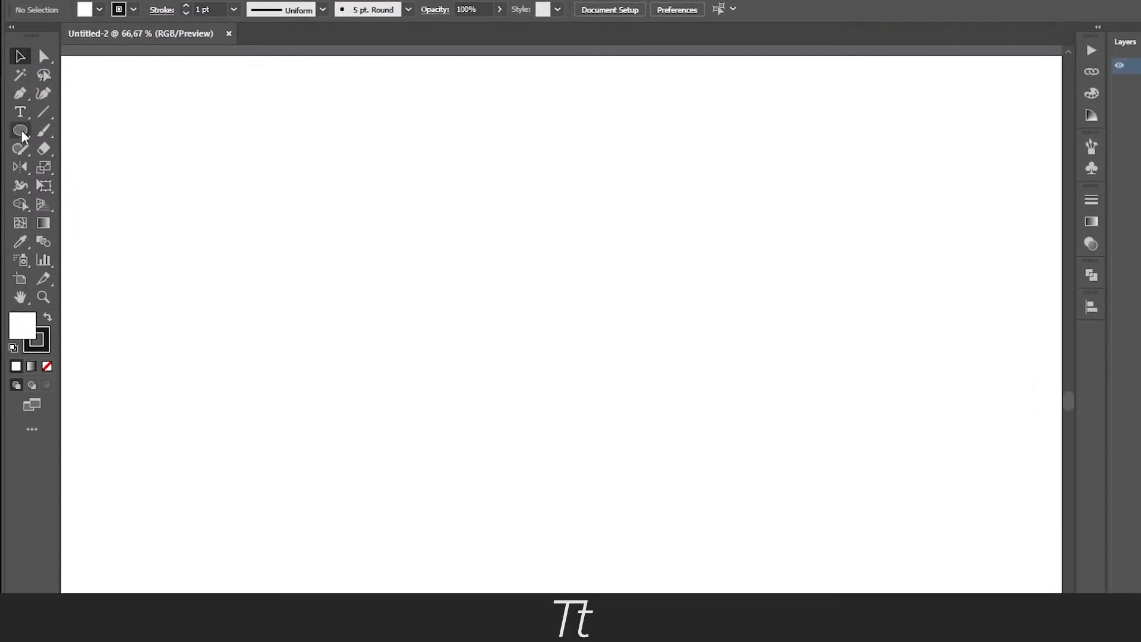
mouse_move(20, 131)
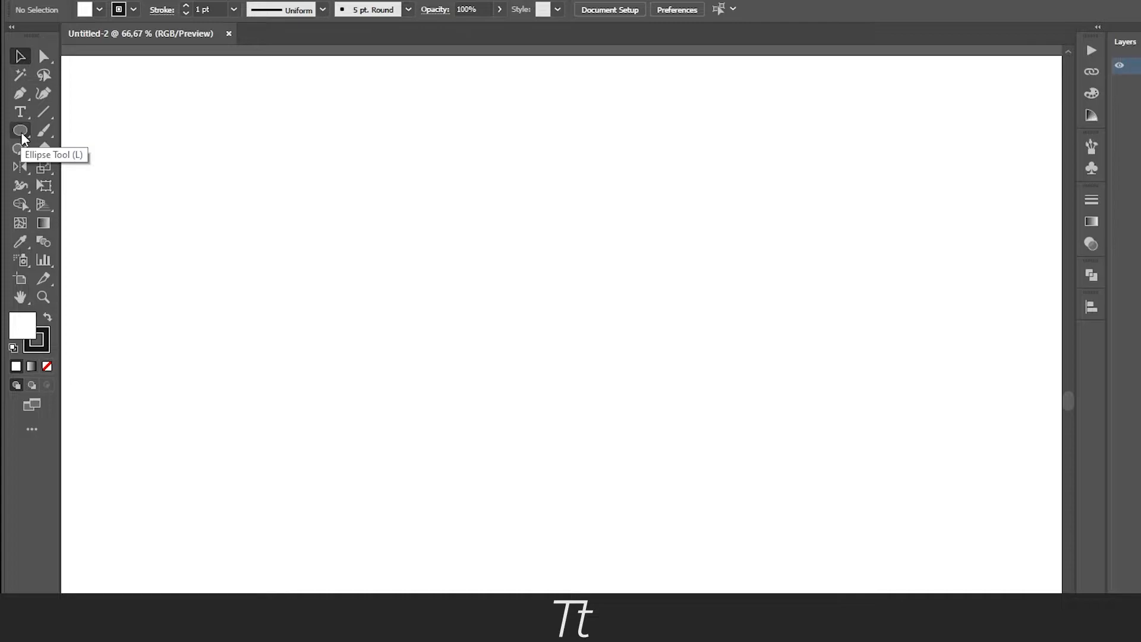
key(l)
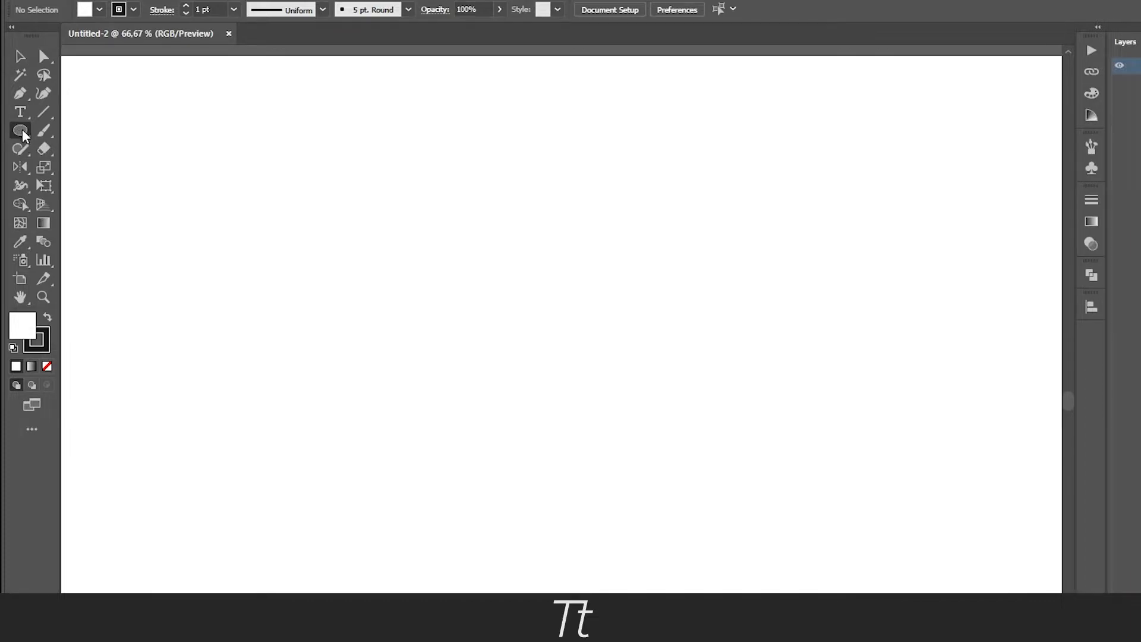
click(20, 131)
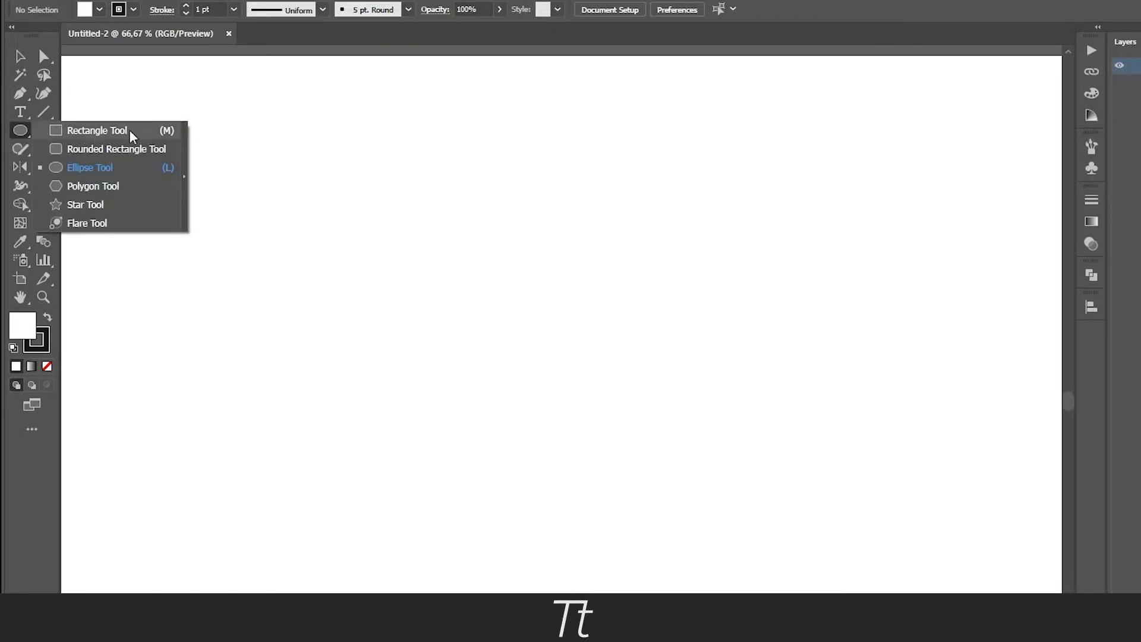
click(97, 130)
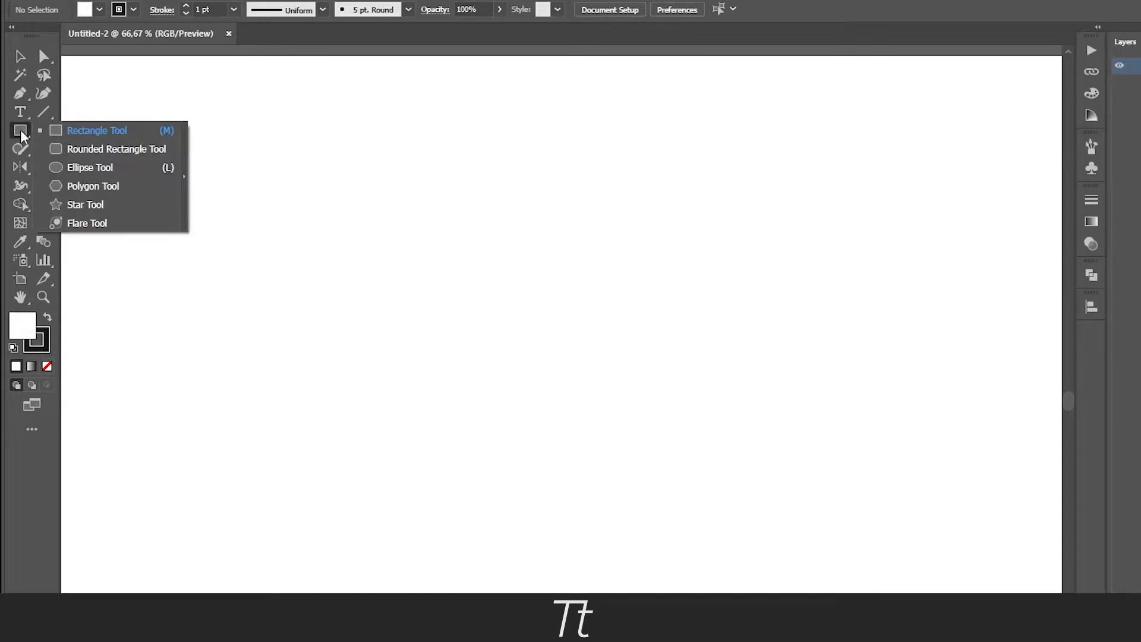
mouse_move(75, 176)
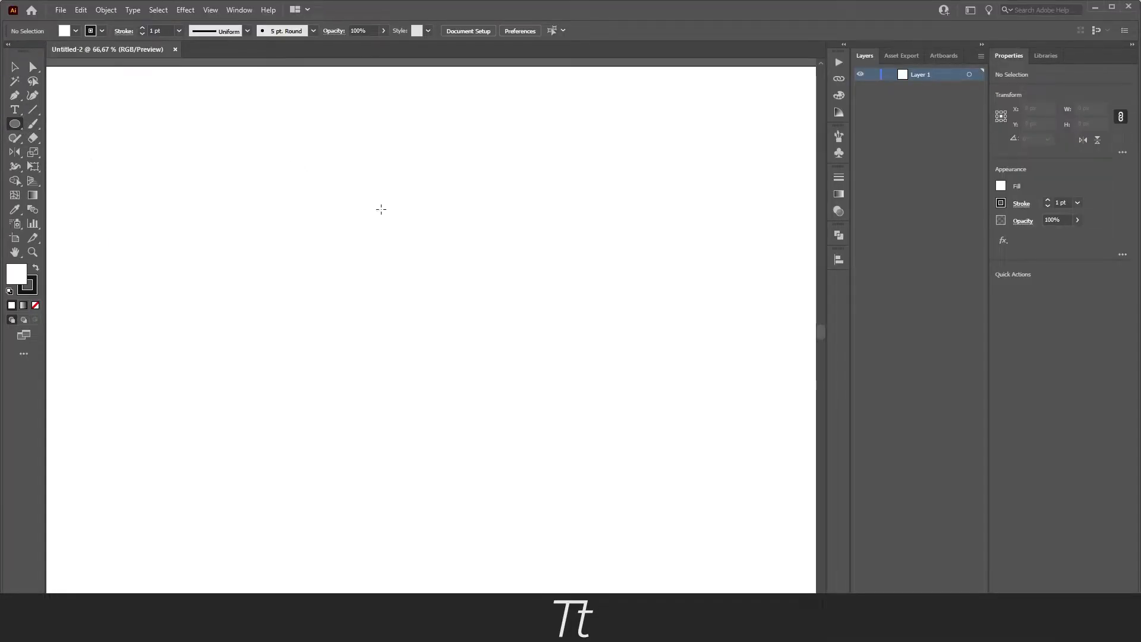
mouse_move(441, 239)
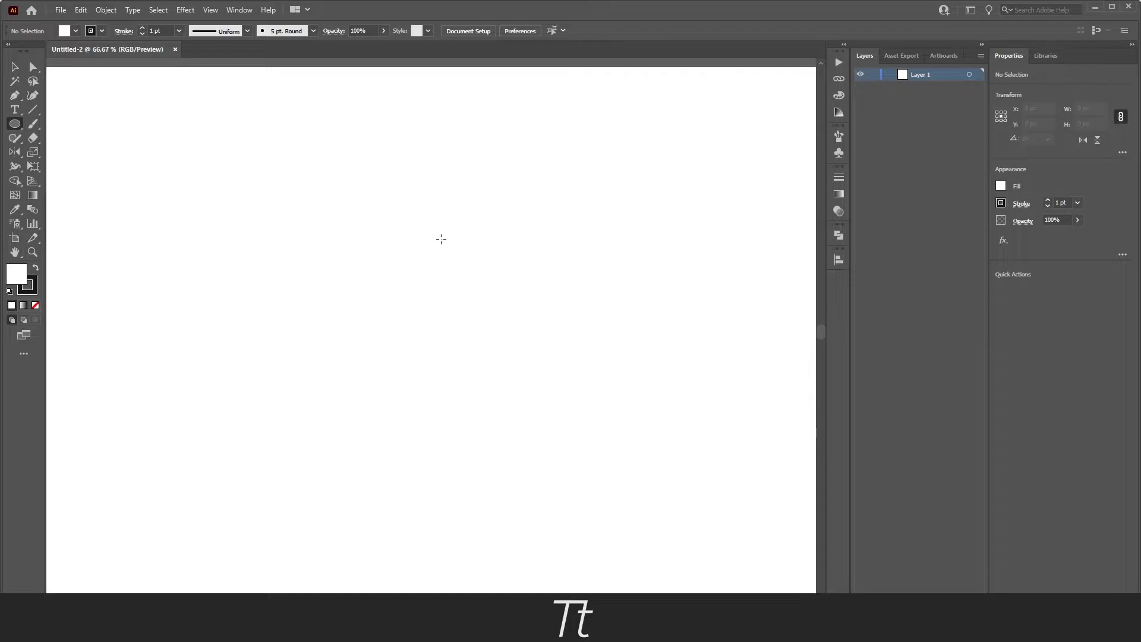
mouse_move(438, 244)
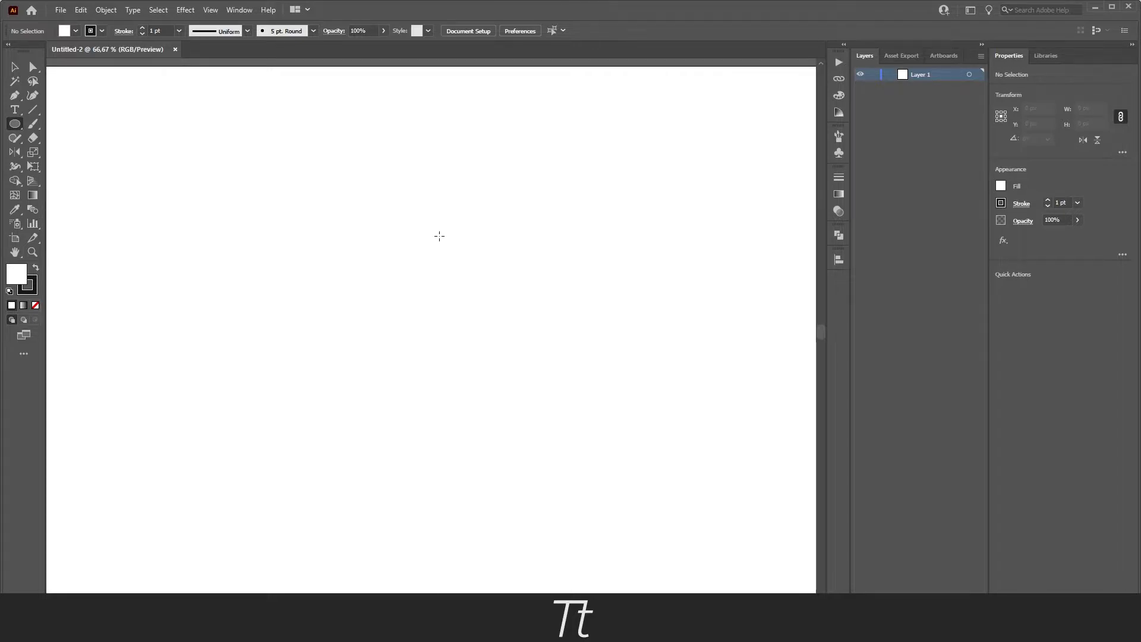
Shift+Alt-drag a perfect circle about 206 px wide in the artboard's upper-left area
key(shift+alt)
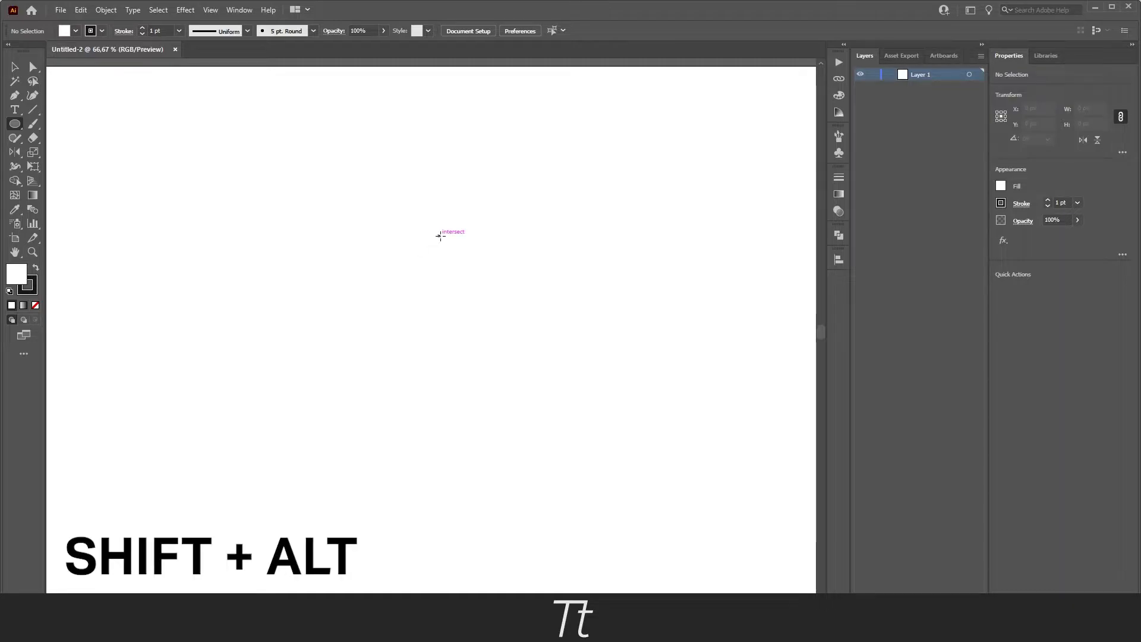
drag(439, 235, 464, 194)
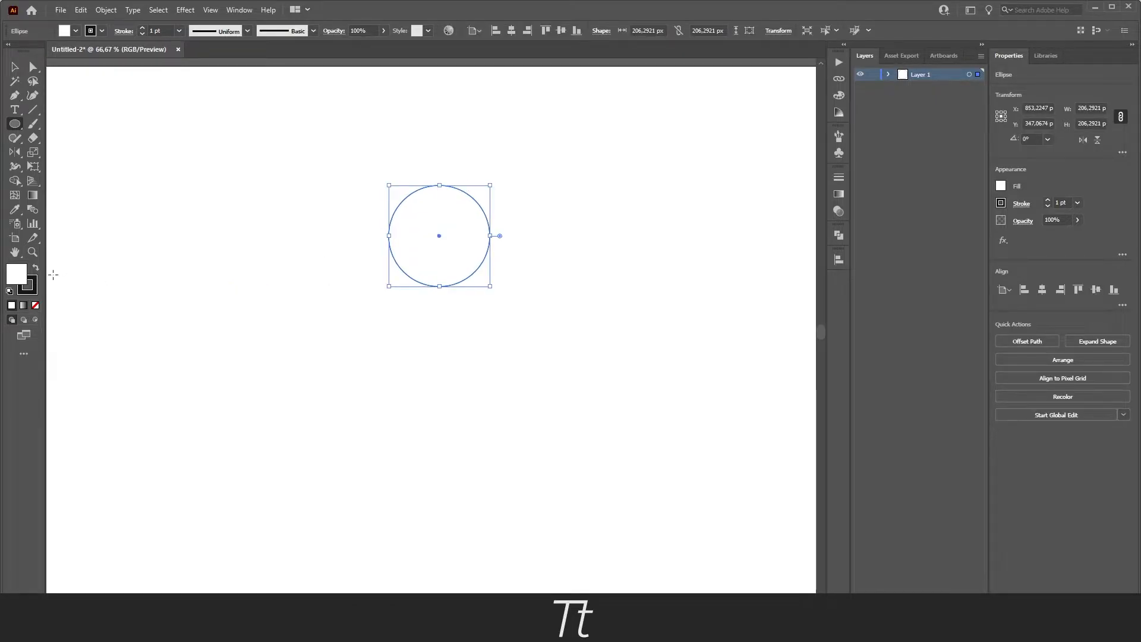
mouse_move(17, 275)
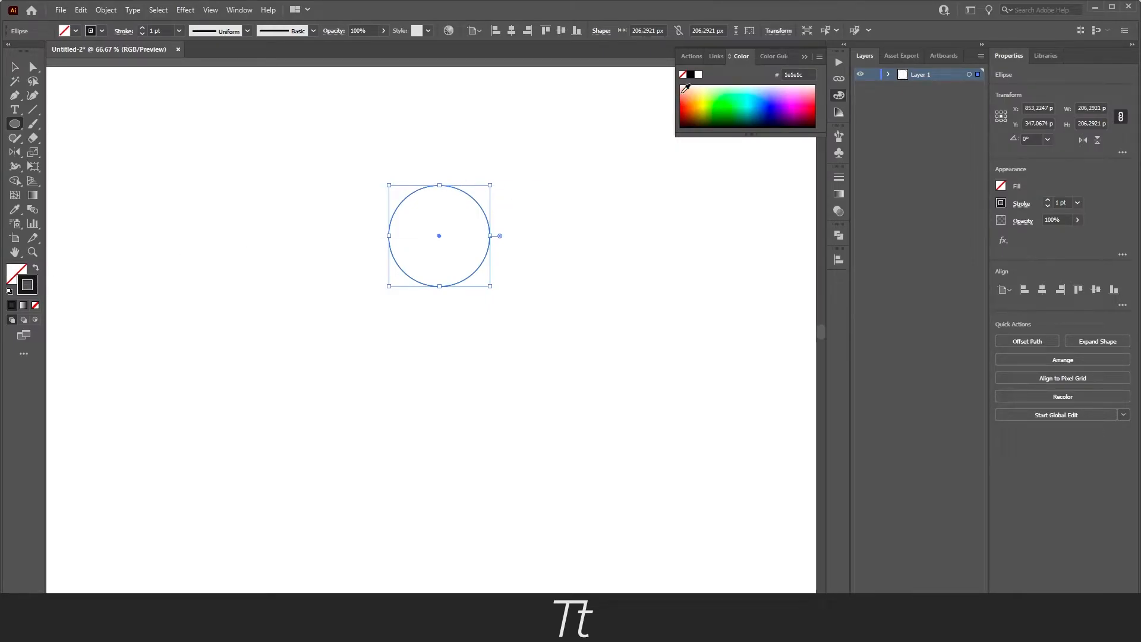
mouse_move(10, 94)
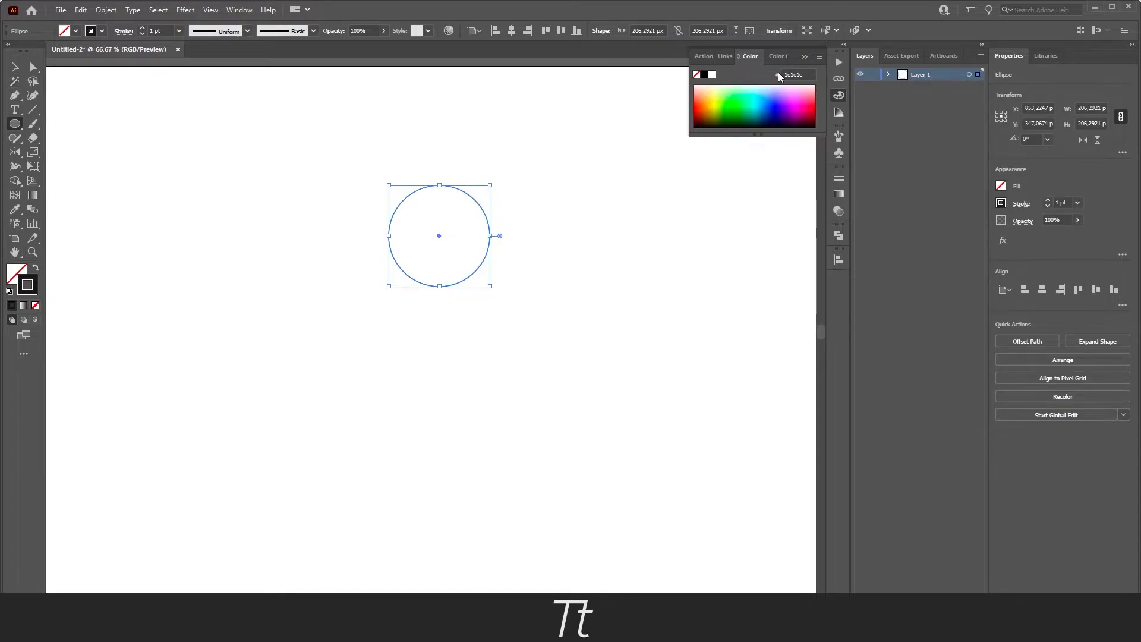
mouse_move(741, 100)
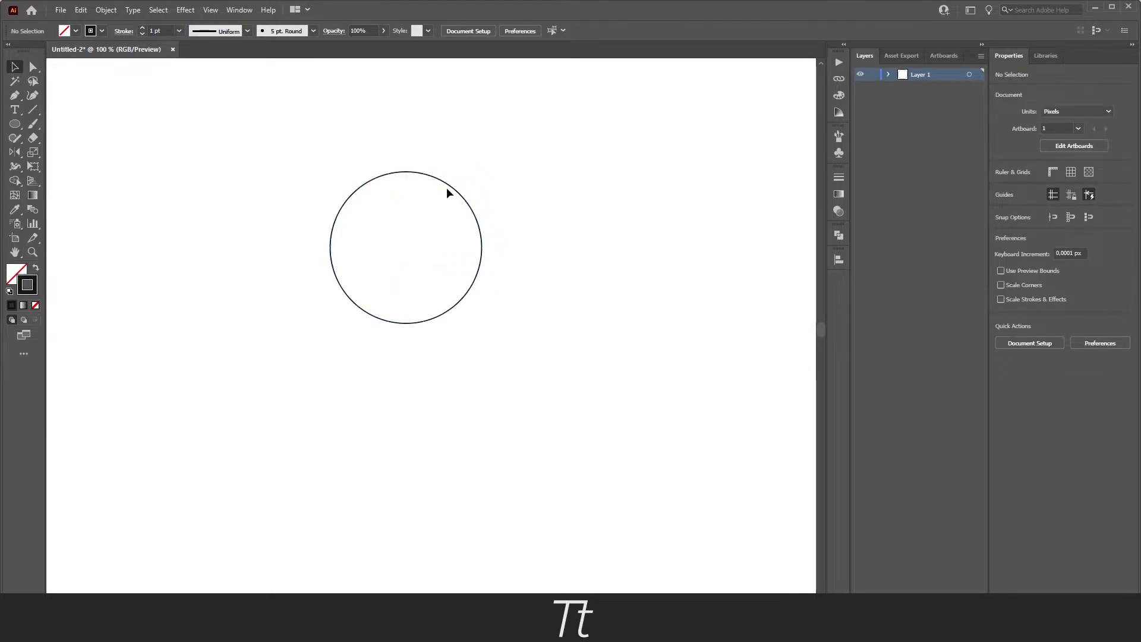
mouse_move(447, 190)
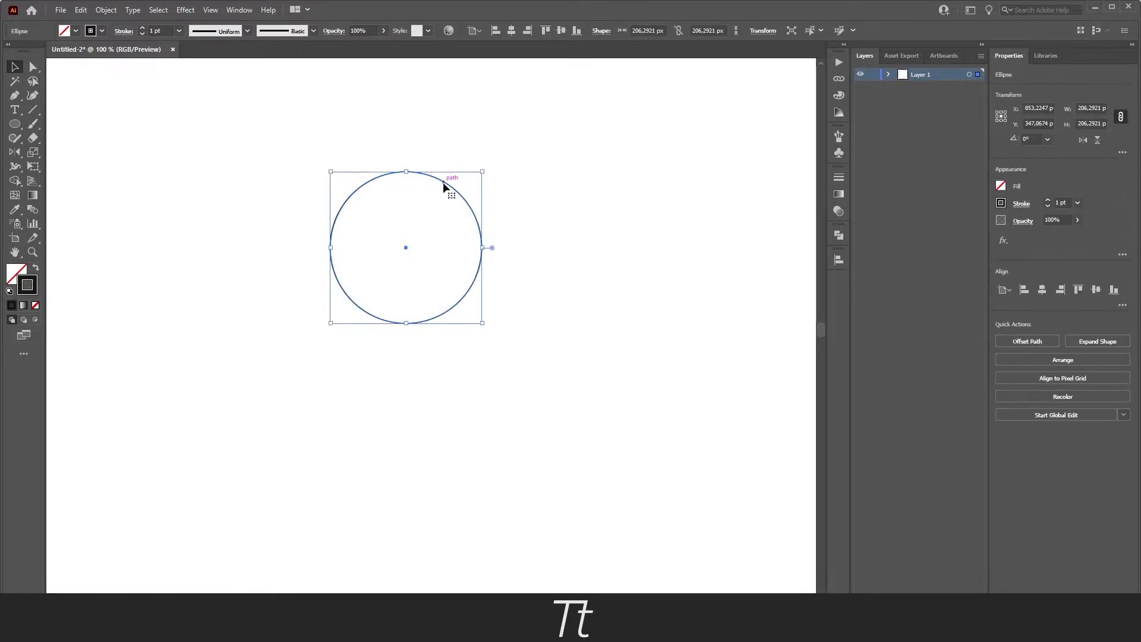
mouse_move(431, 185)
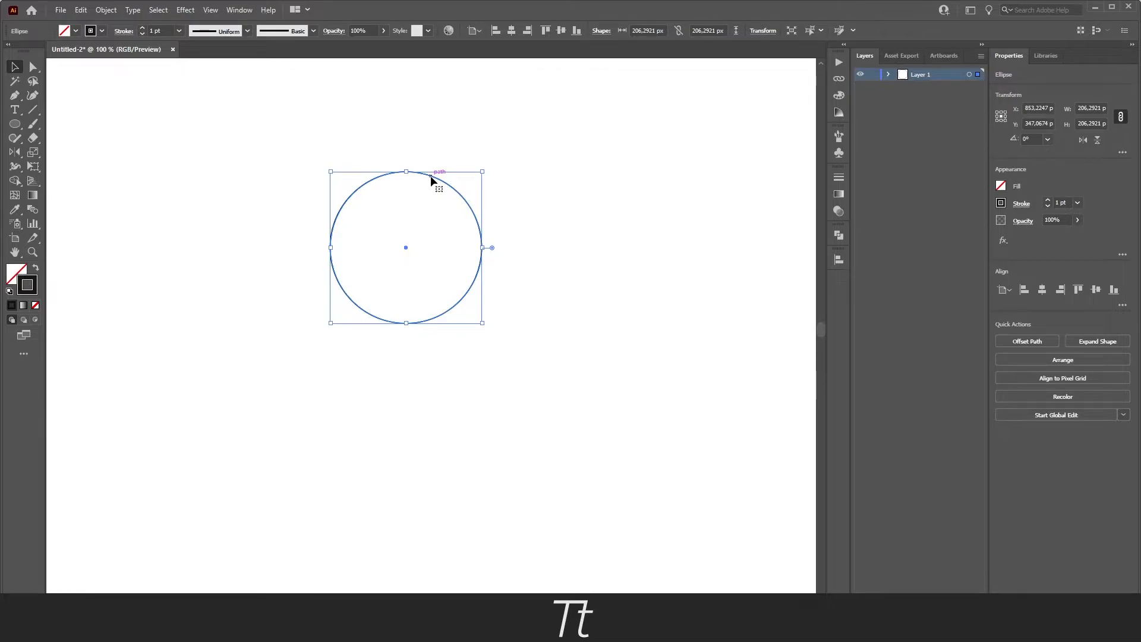
Alt-drag a copy of the circle rightward until it touches the original edge-to-edge
drag(406, 247, 434, 247)
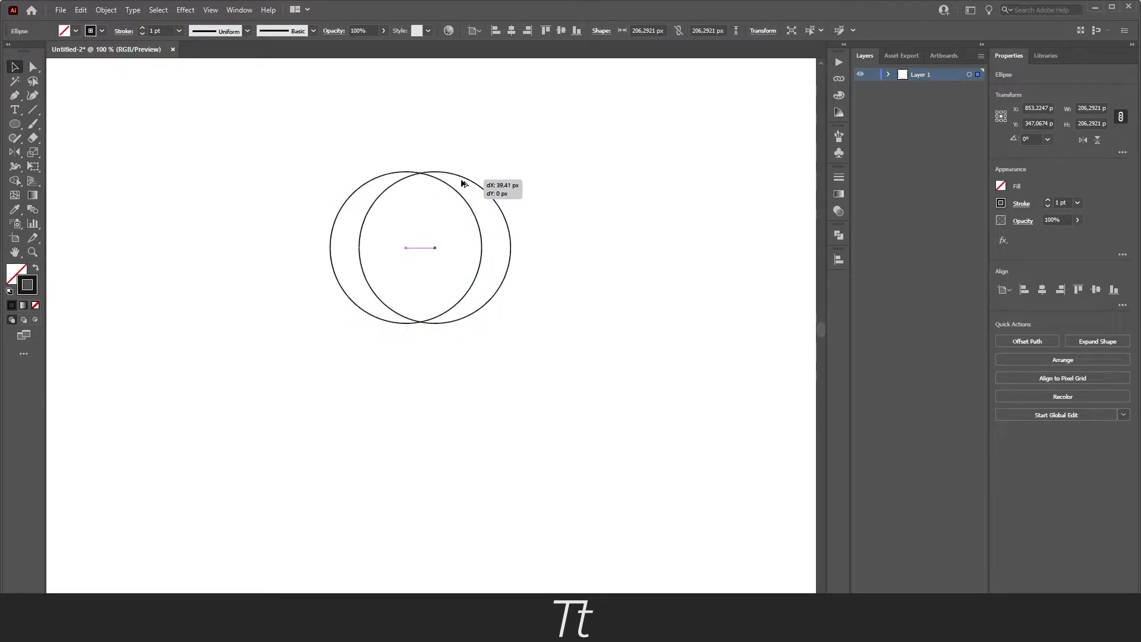
drag(420, 248, 539, 247)
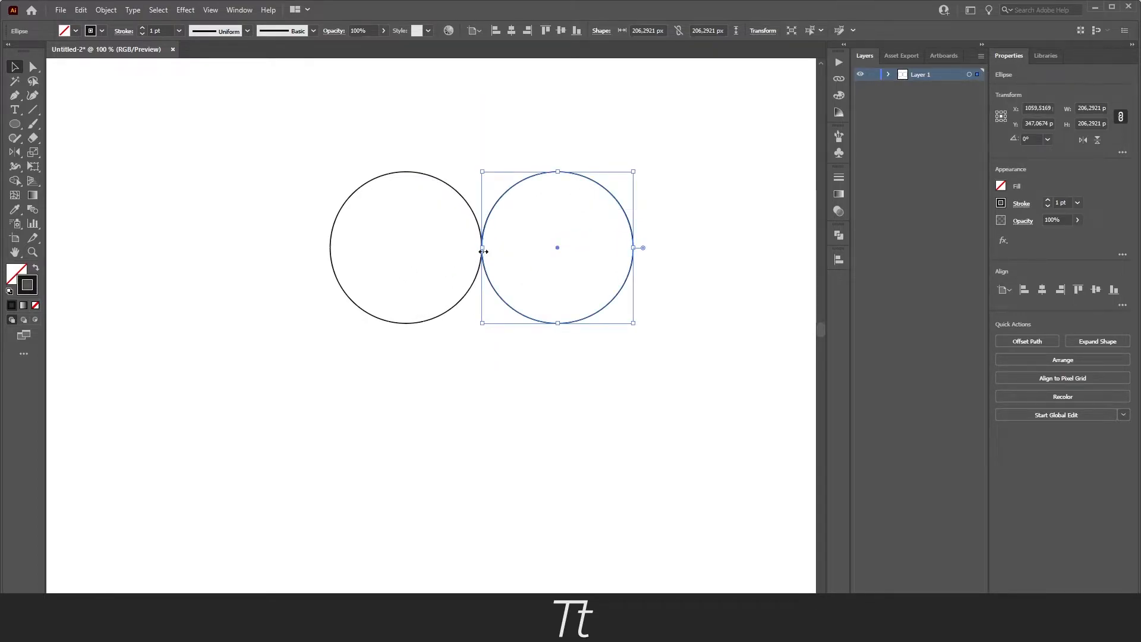
mouse_move(463, 220)
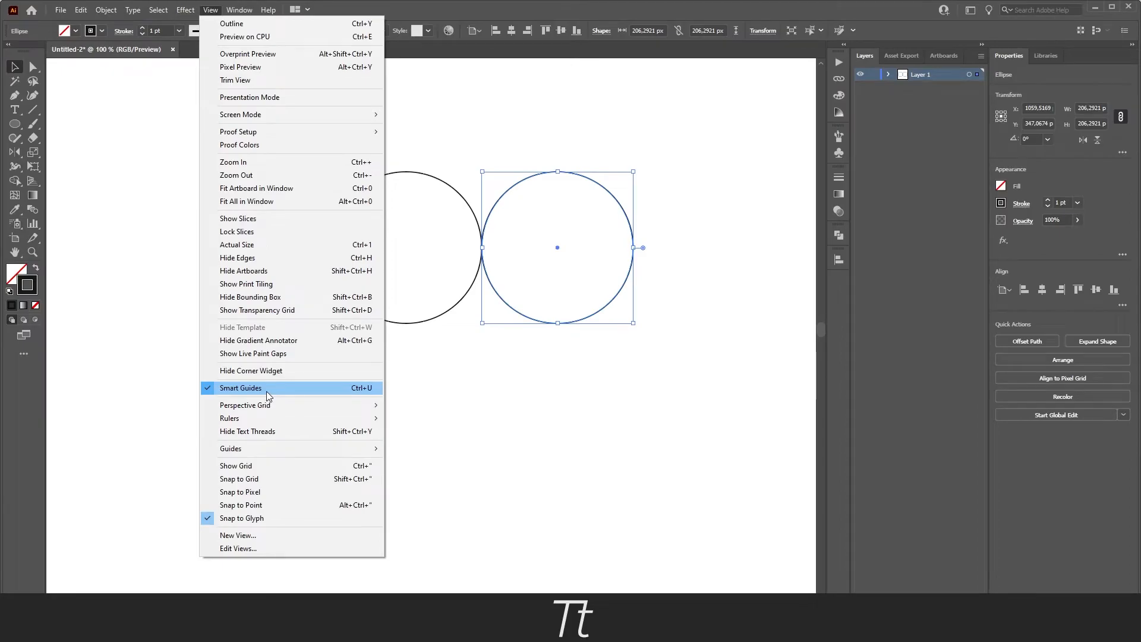
mouse_move(358, 398)
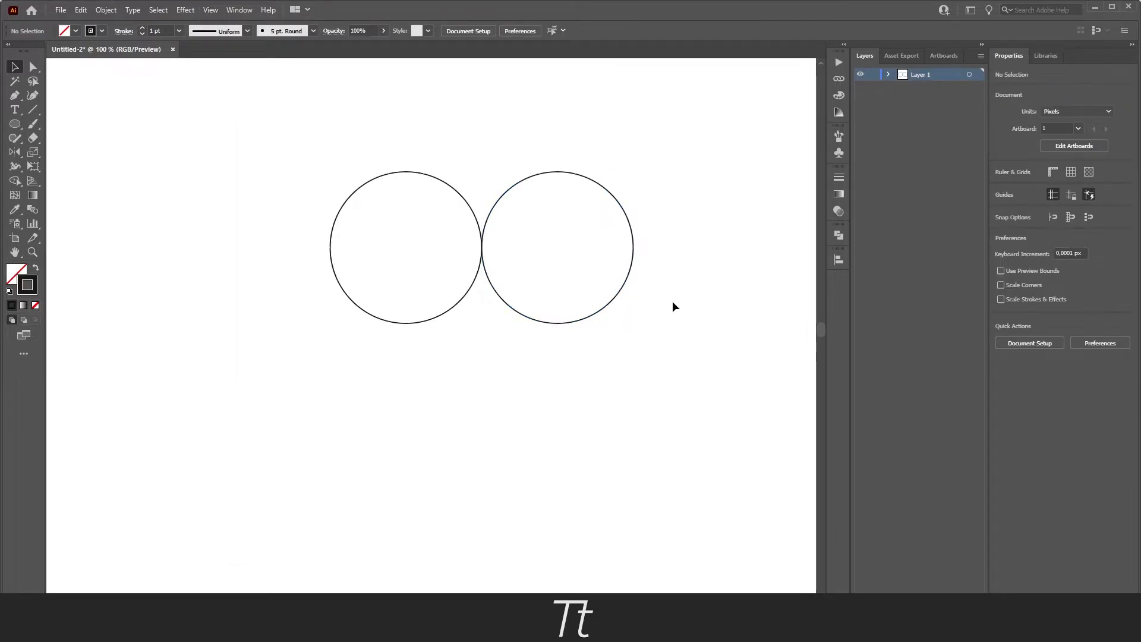
mouse_move(520, 354)
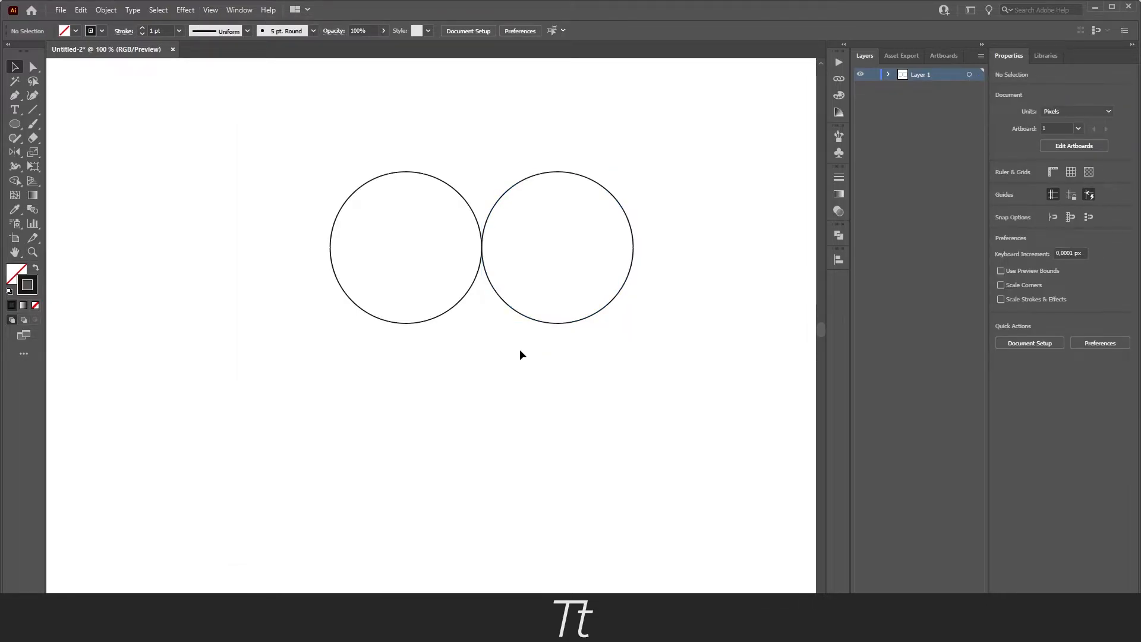
mouse_move(458, 344)
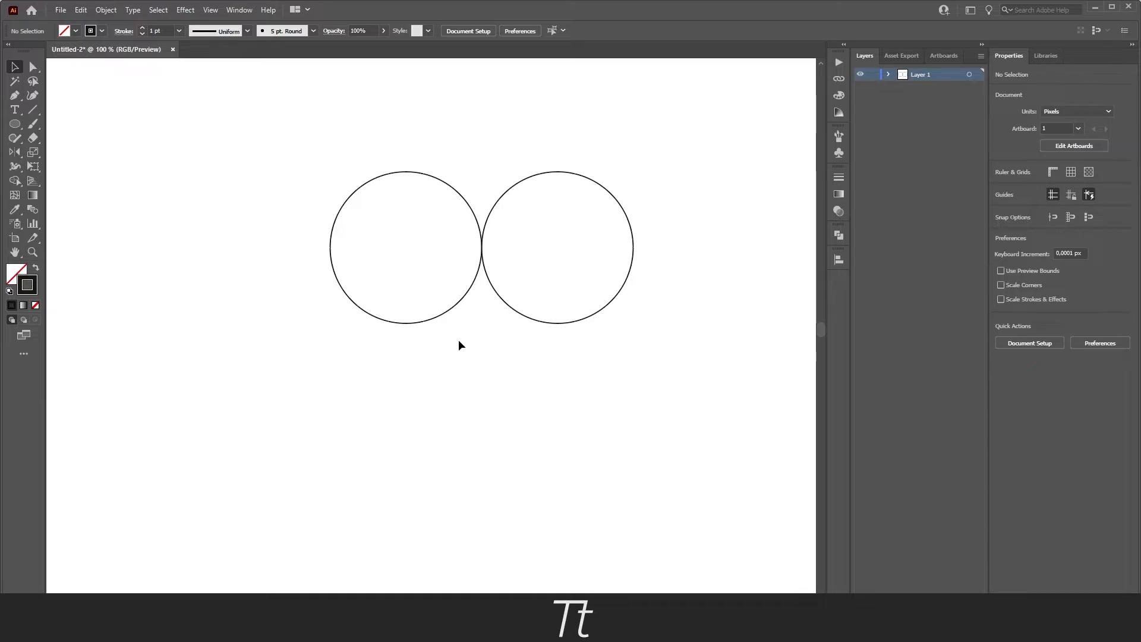
mouse_move(76, 165)
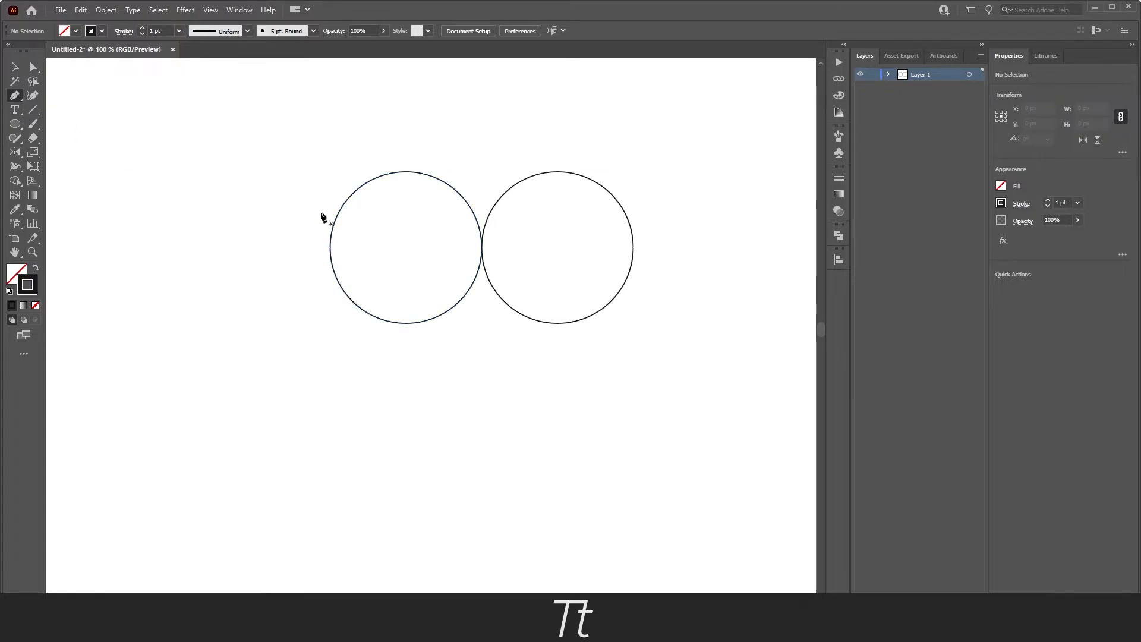
mouse_move(346, 295)
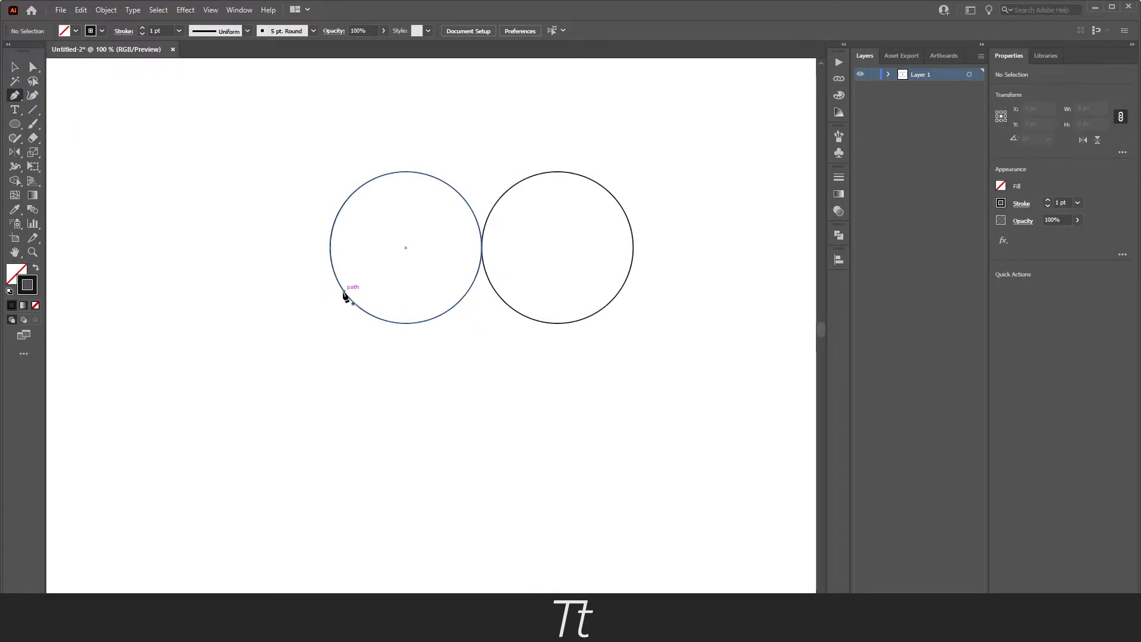
mouse_move(345, 294)
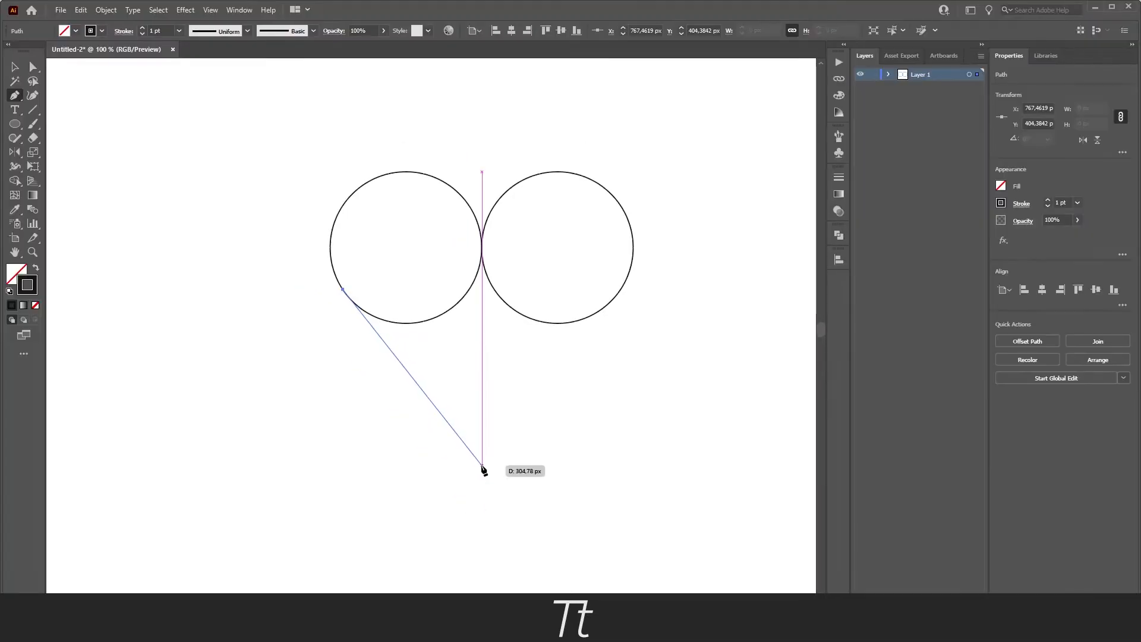
mouse_move(483, 470)
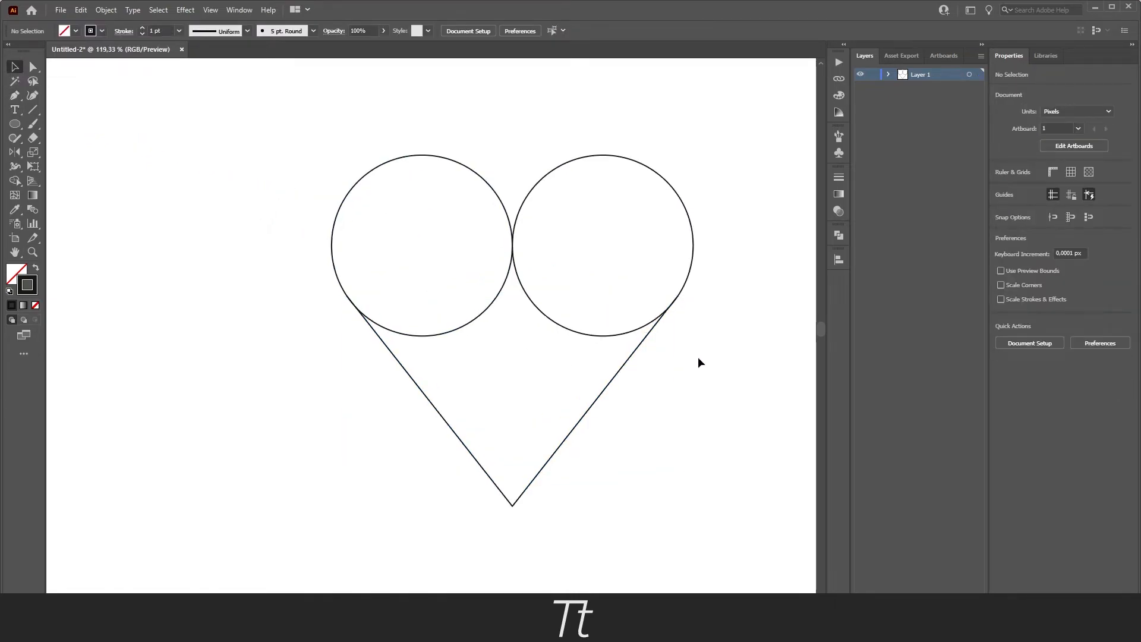
mouse_move(393, 363)
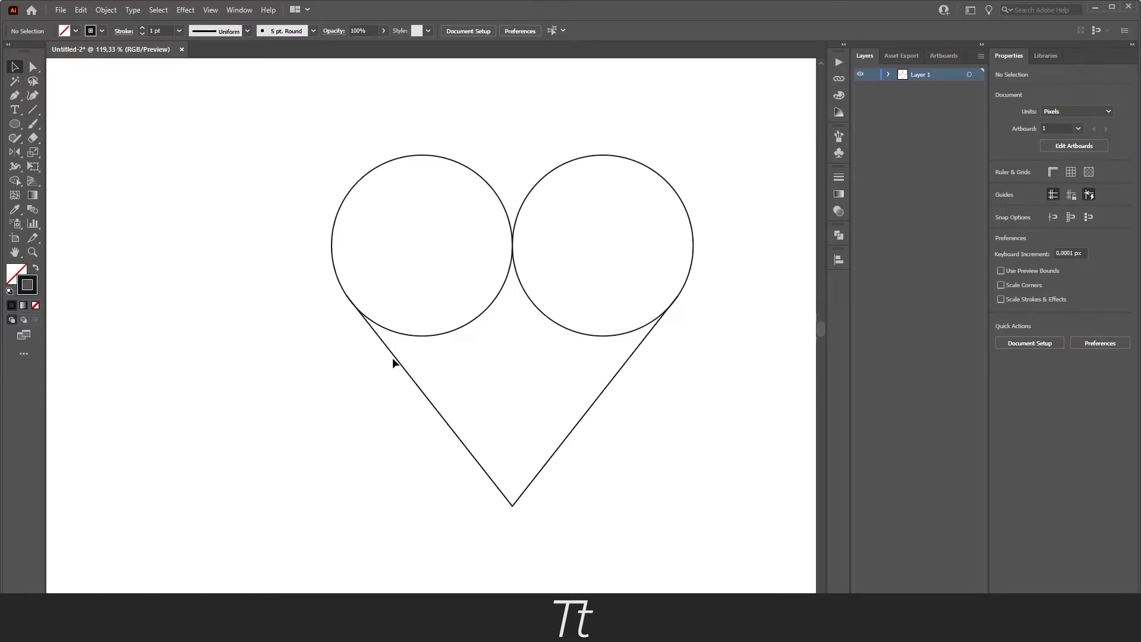
Select both circles and the heart lines together, finishing with Ctrl+A
click(420, 245)
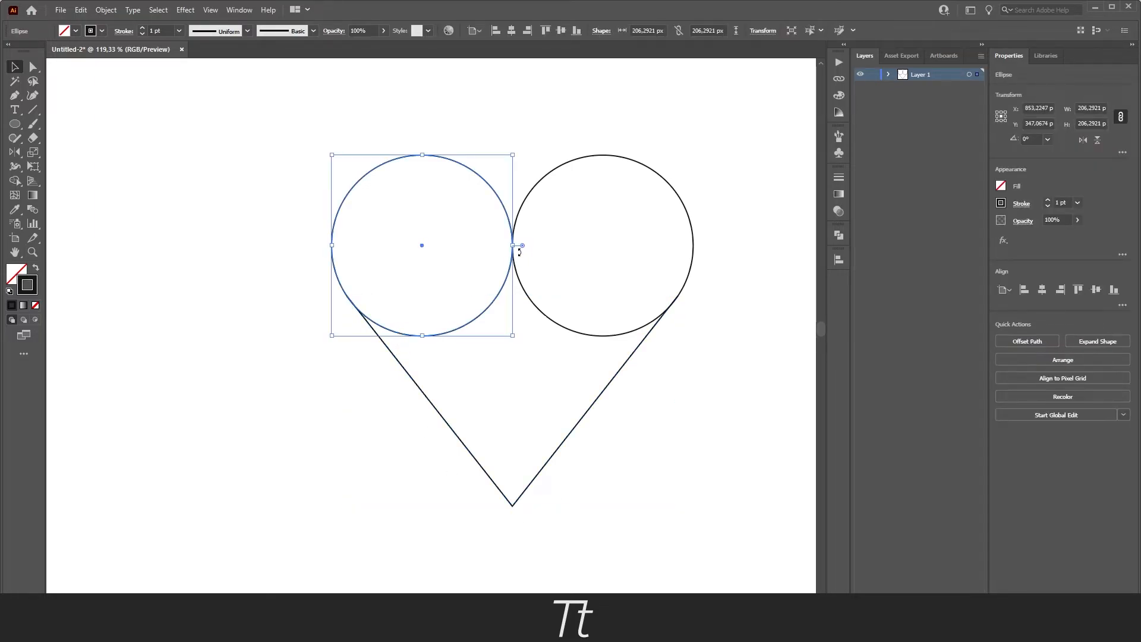
click(601, 245)
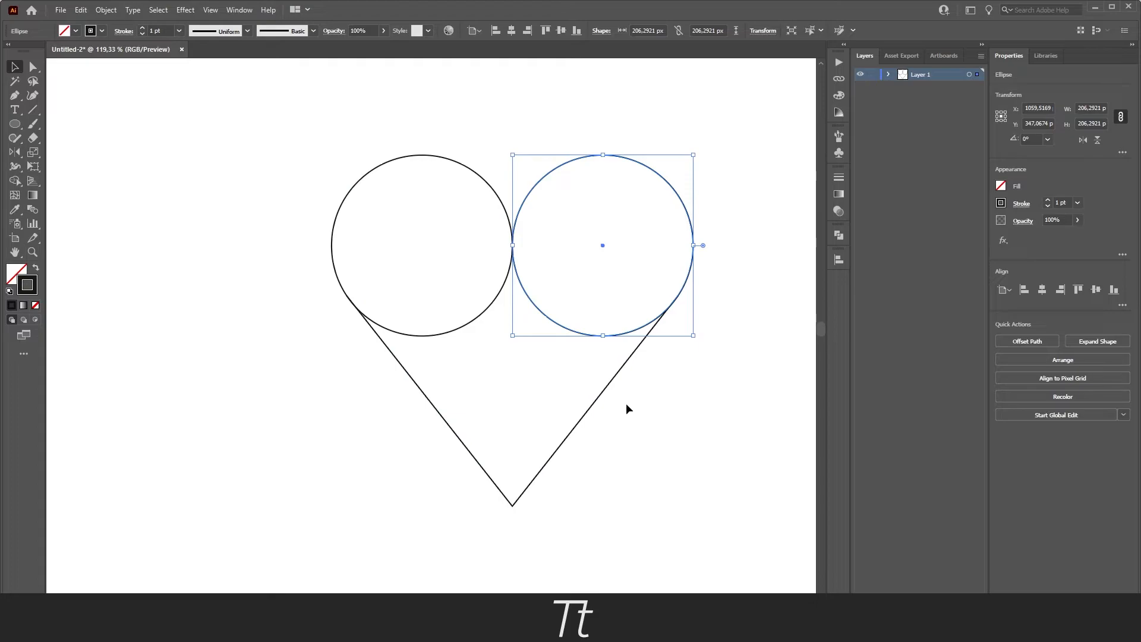
click(640, 408)
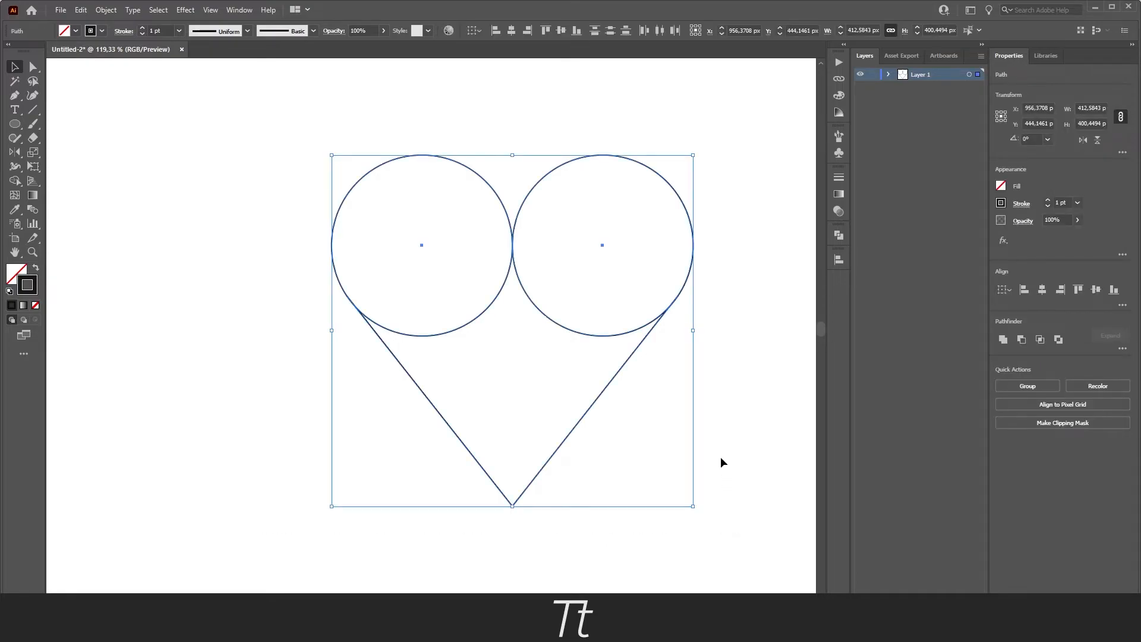
key(ctrl+a)
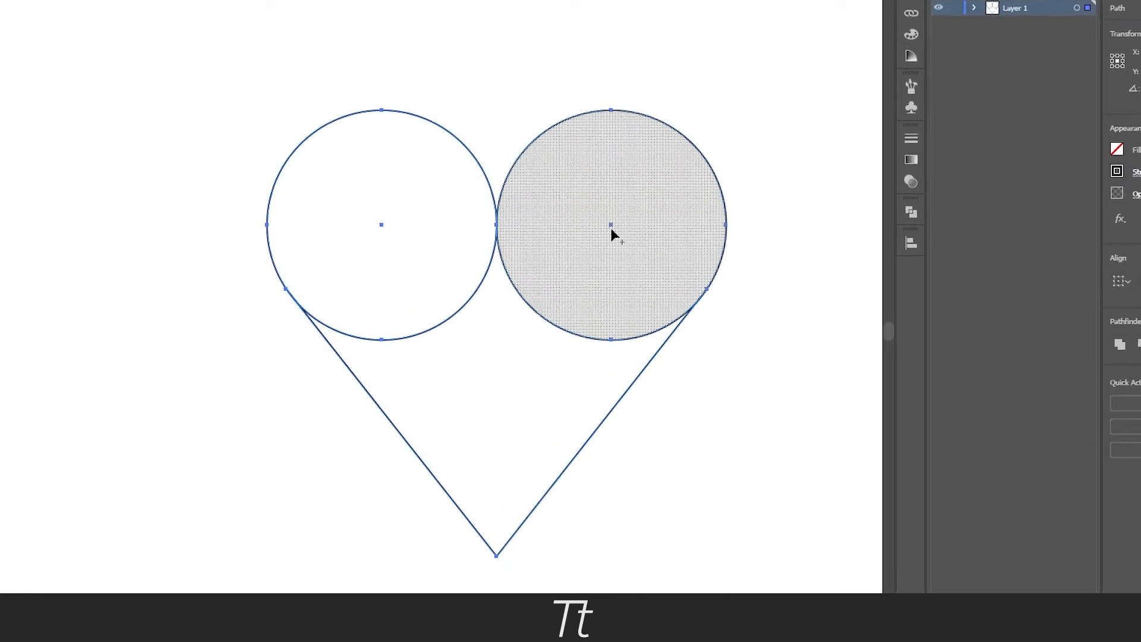
mouse_move(612, 230)
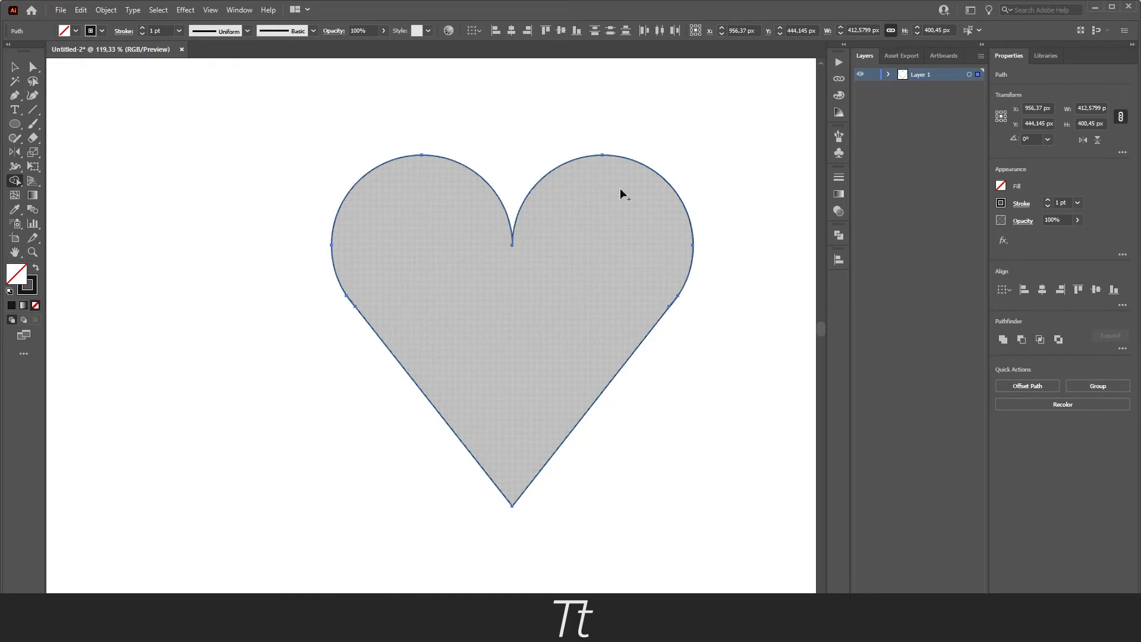
mouse_move(522, 267)
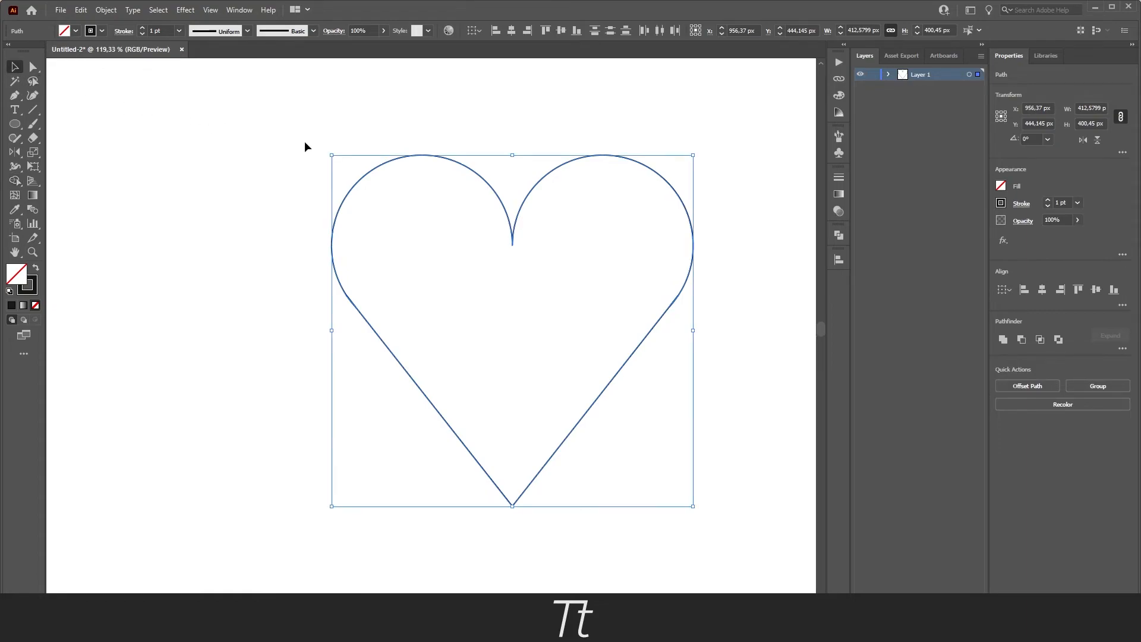
Set the fill to bright red in the Color Picker and reselect the heart
click(560, 237)
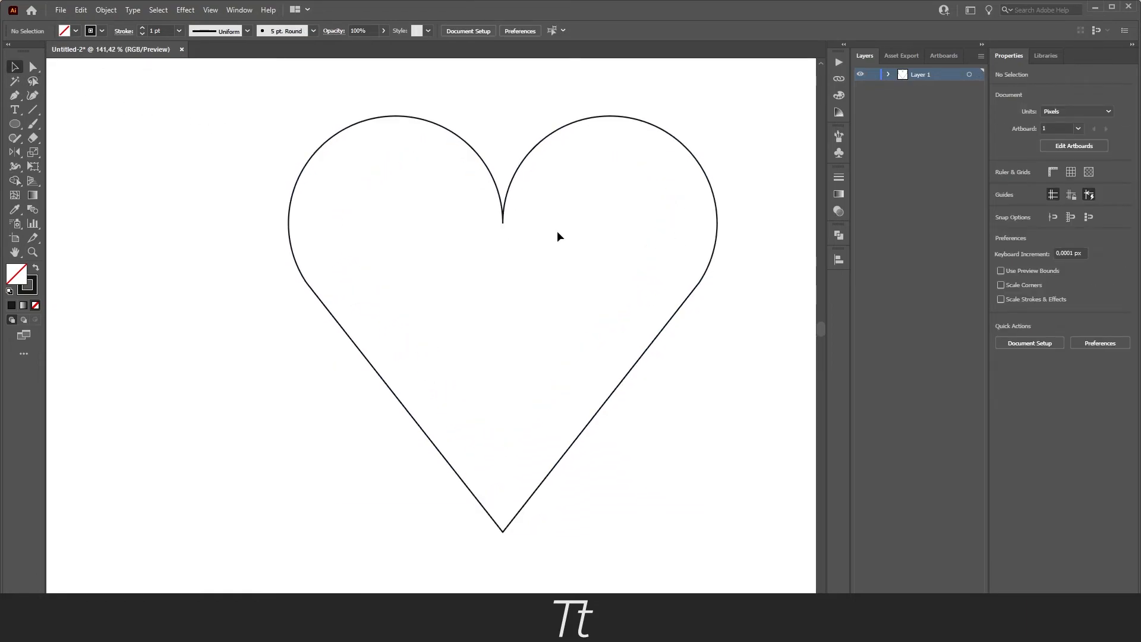
mouse_move(549, 113)
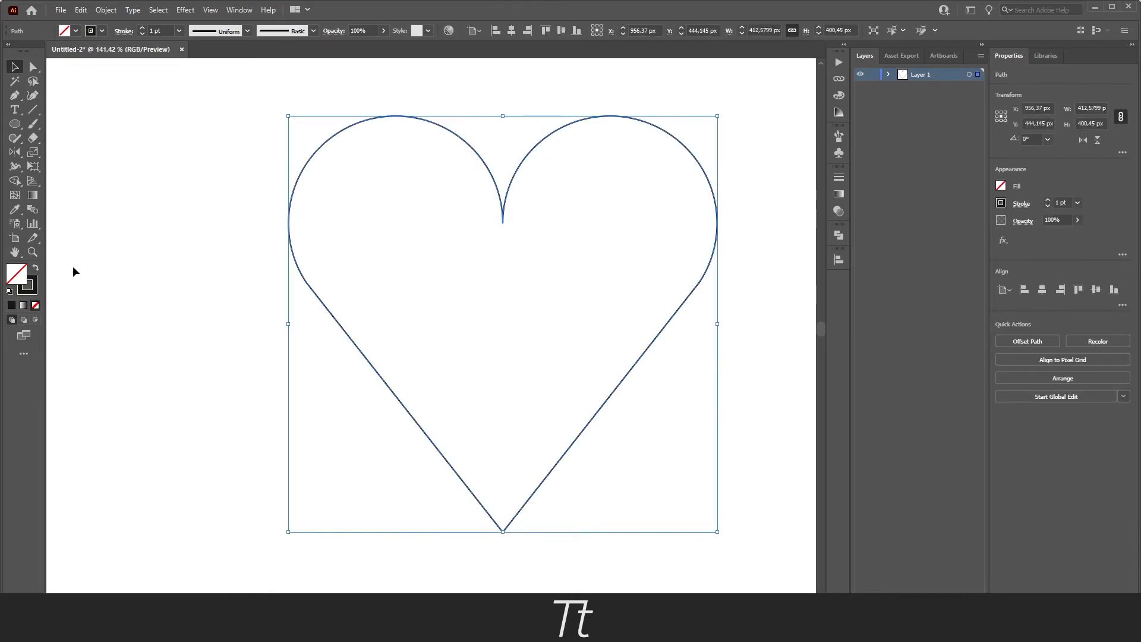
double_click(17, 271)
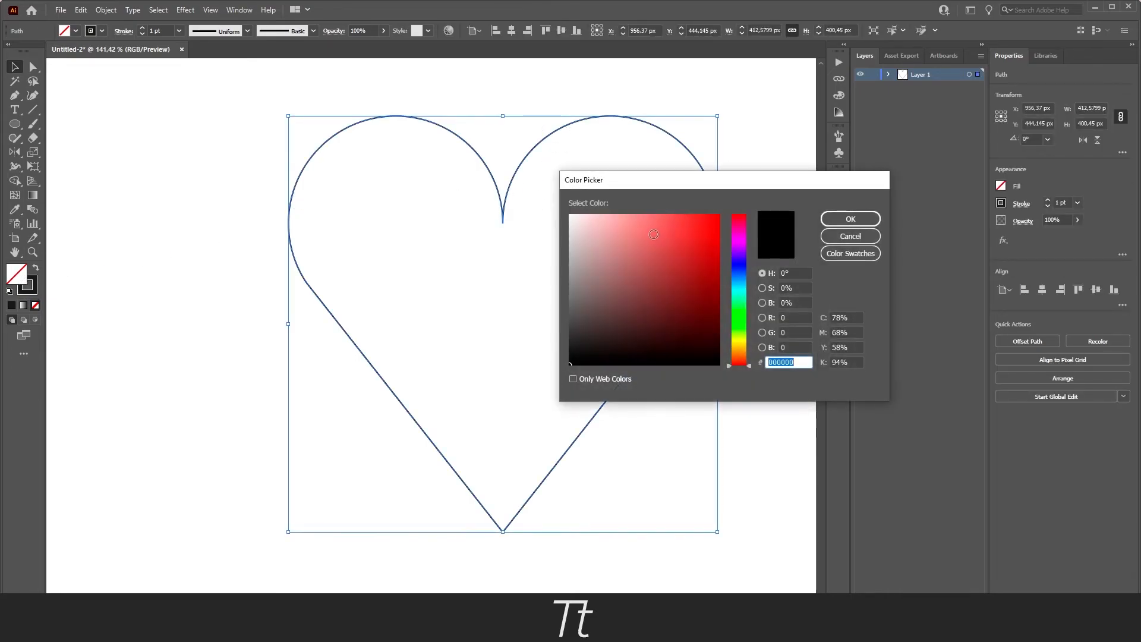
click(718, 218)
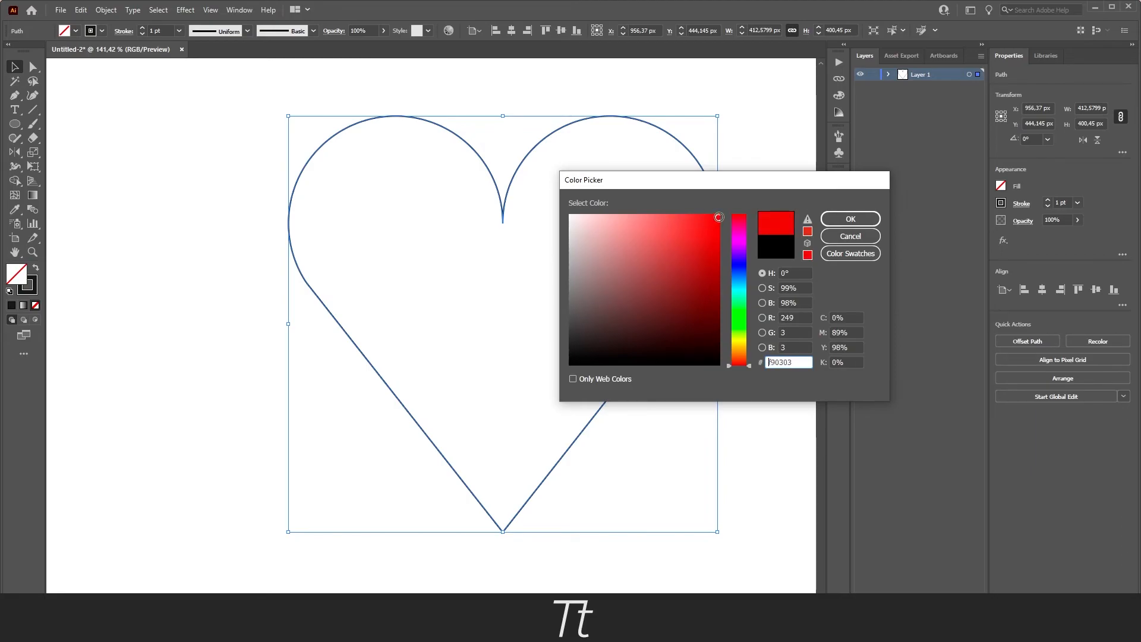
click(849, 218)
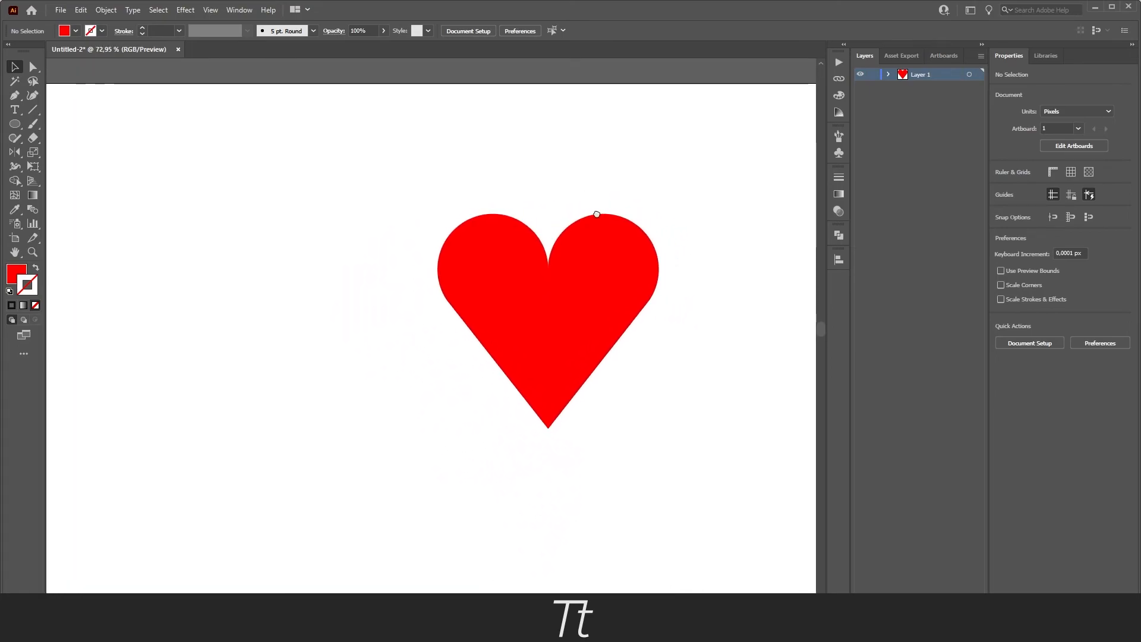
click(547, 320)
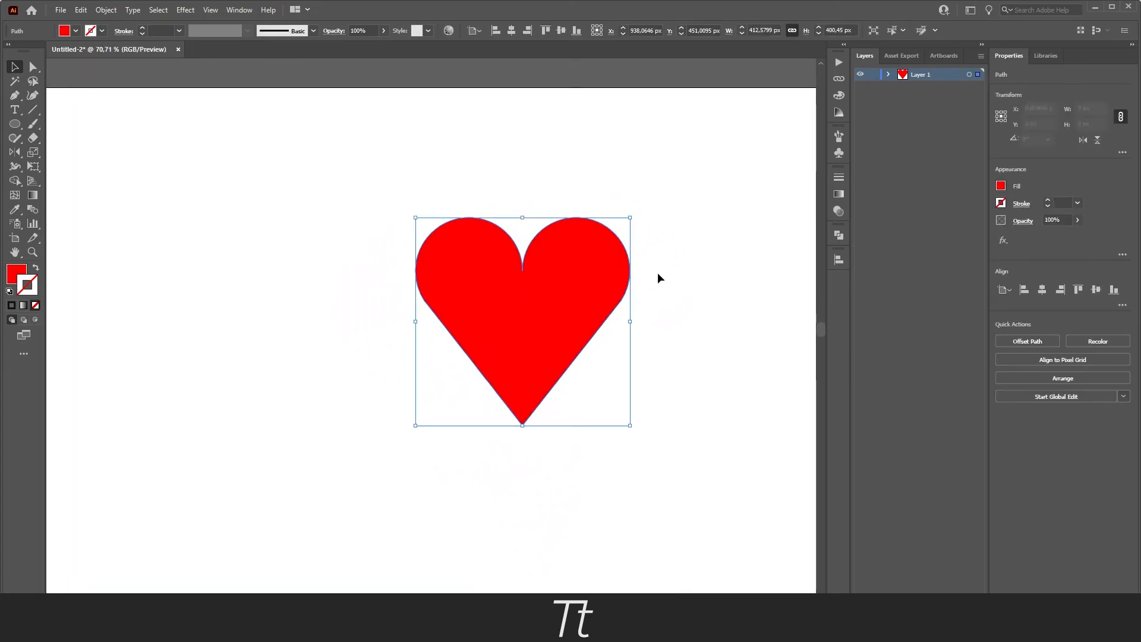